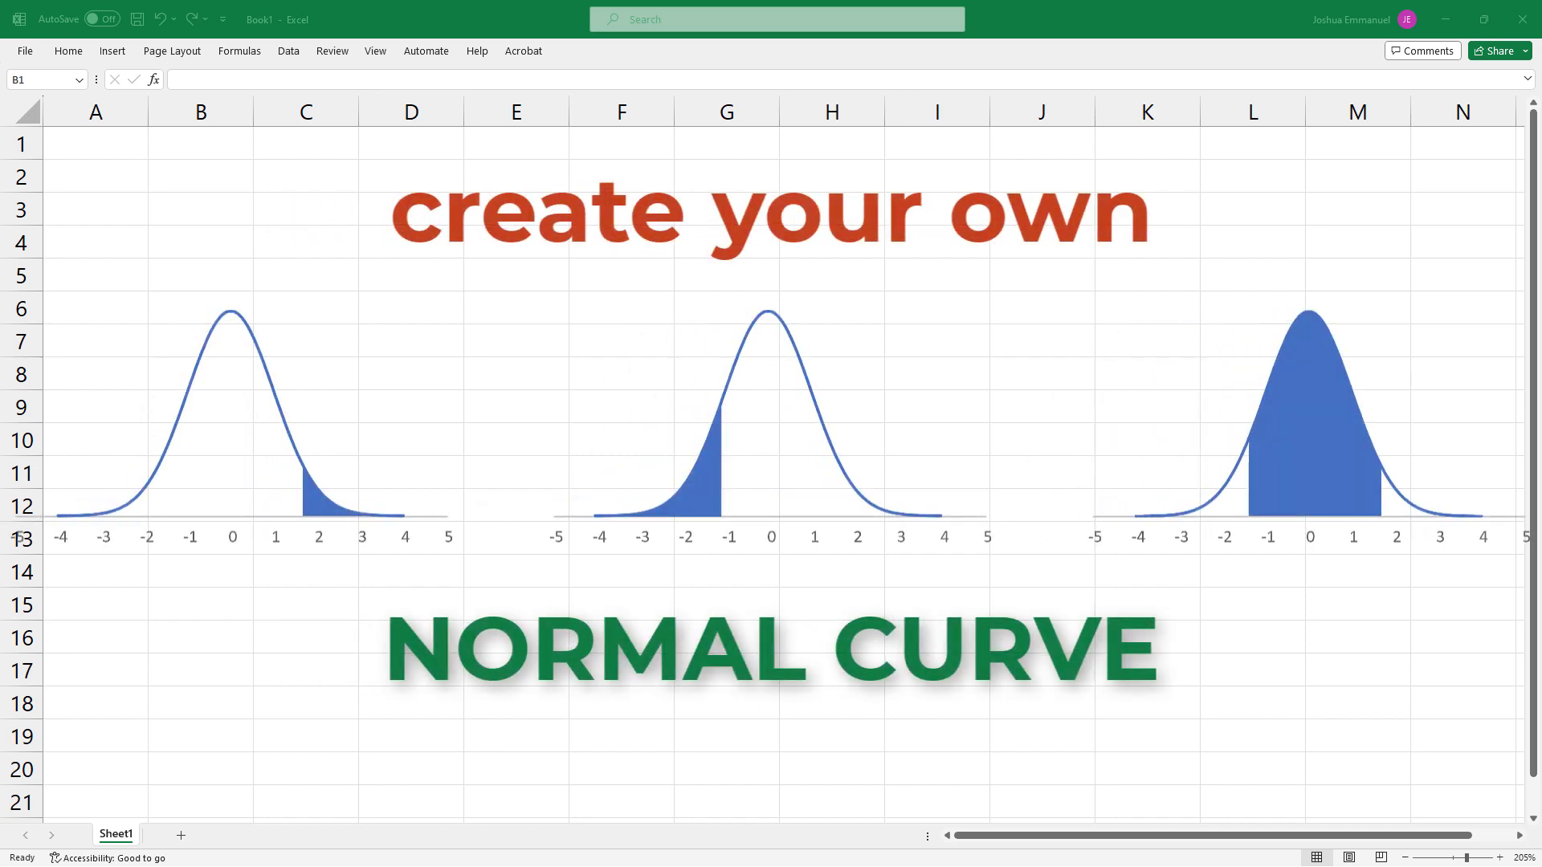
Step: Head B1 with z and start the column at -4 and -3.9 for the 0.1-step fill
click(201, 143)
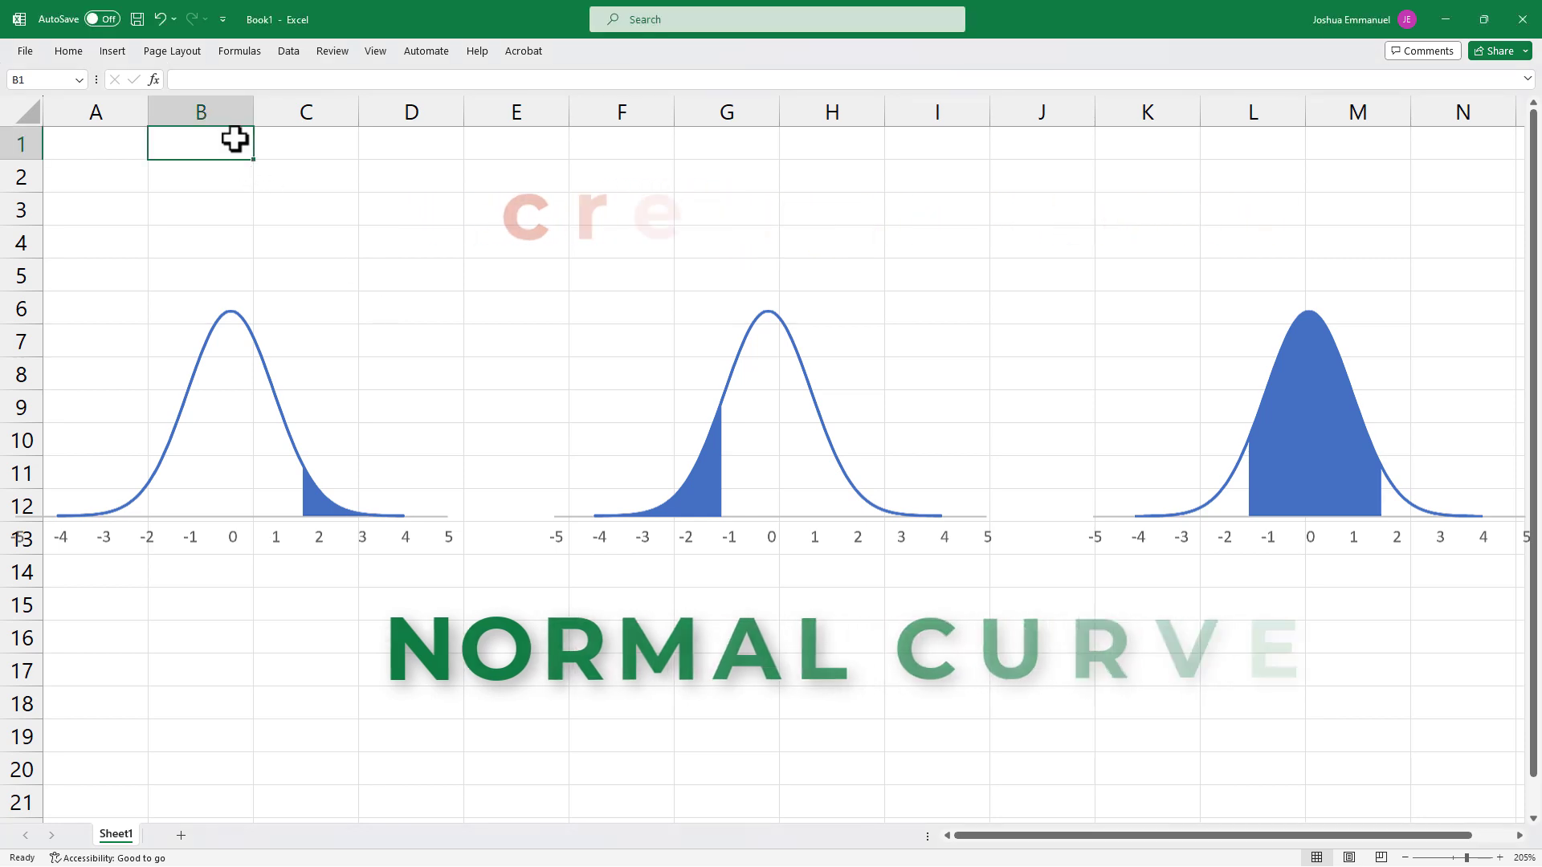
text(z)
click(200, 176)
text(-4)
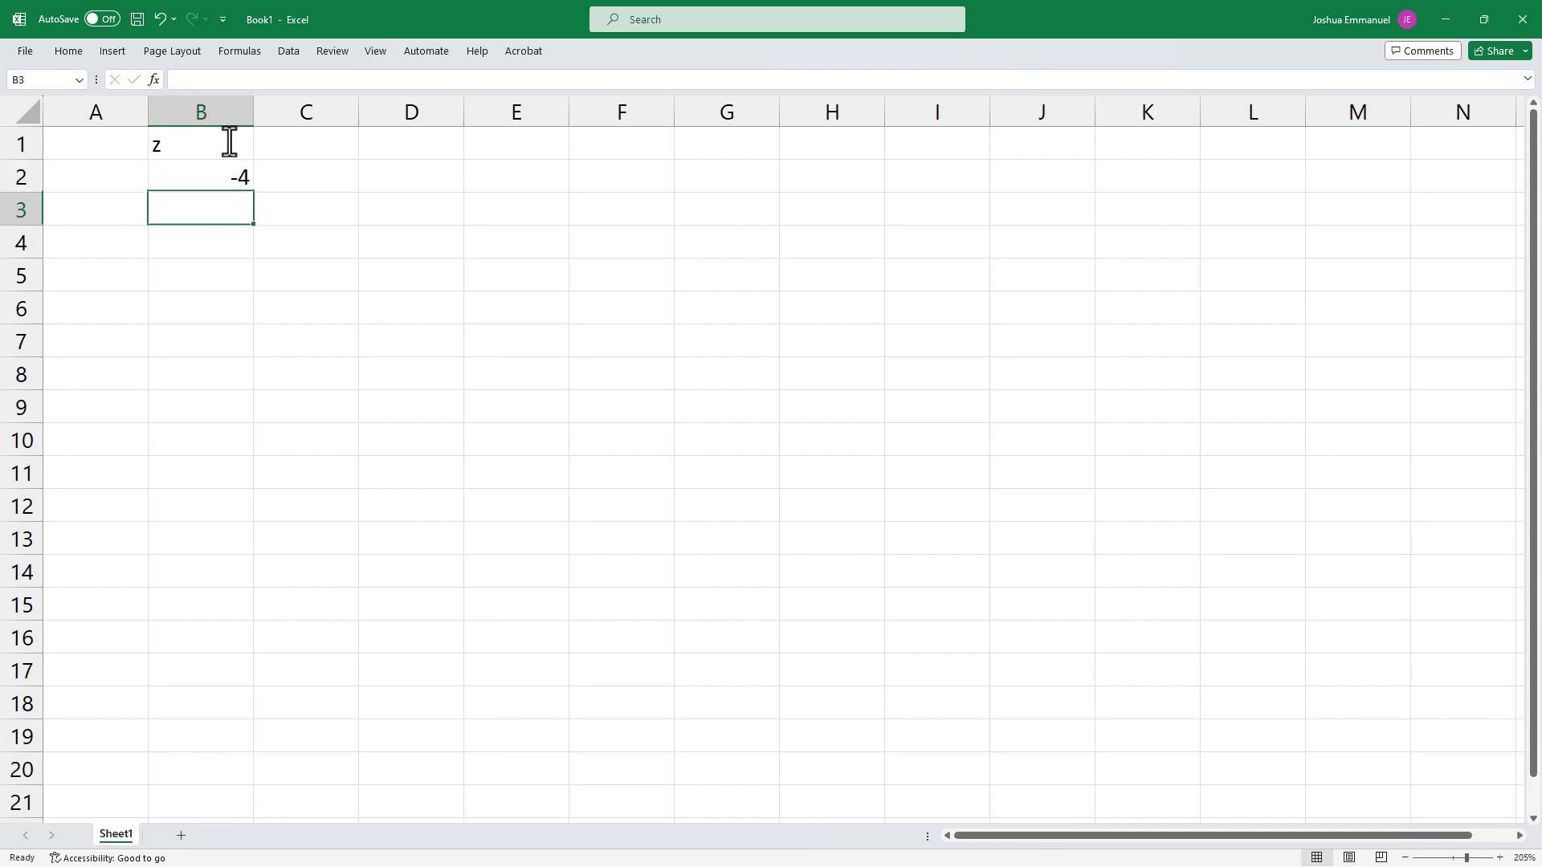
text(-3.9)
click(305, 145)
text(f(z)
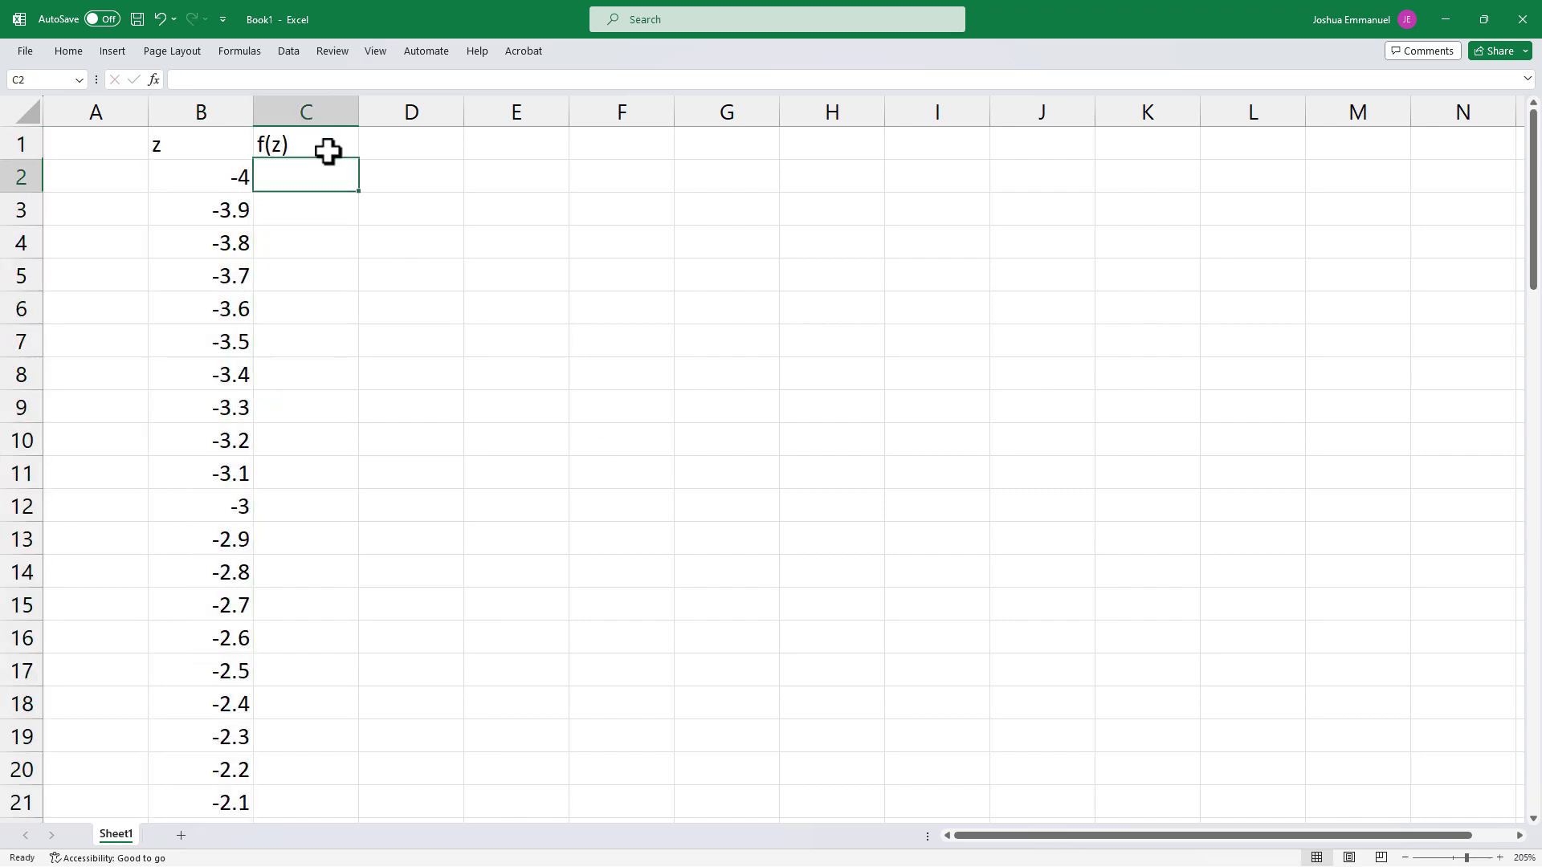
Step: Enter =NORM.S.DIST(B2,FALSE) in C2 and fill it down column C
text(=norm)
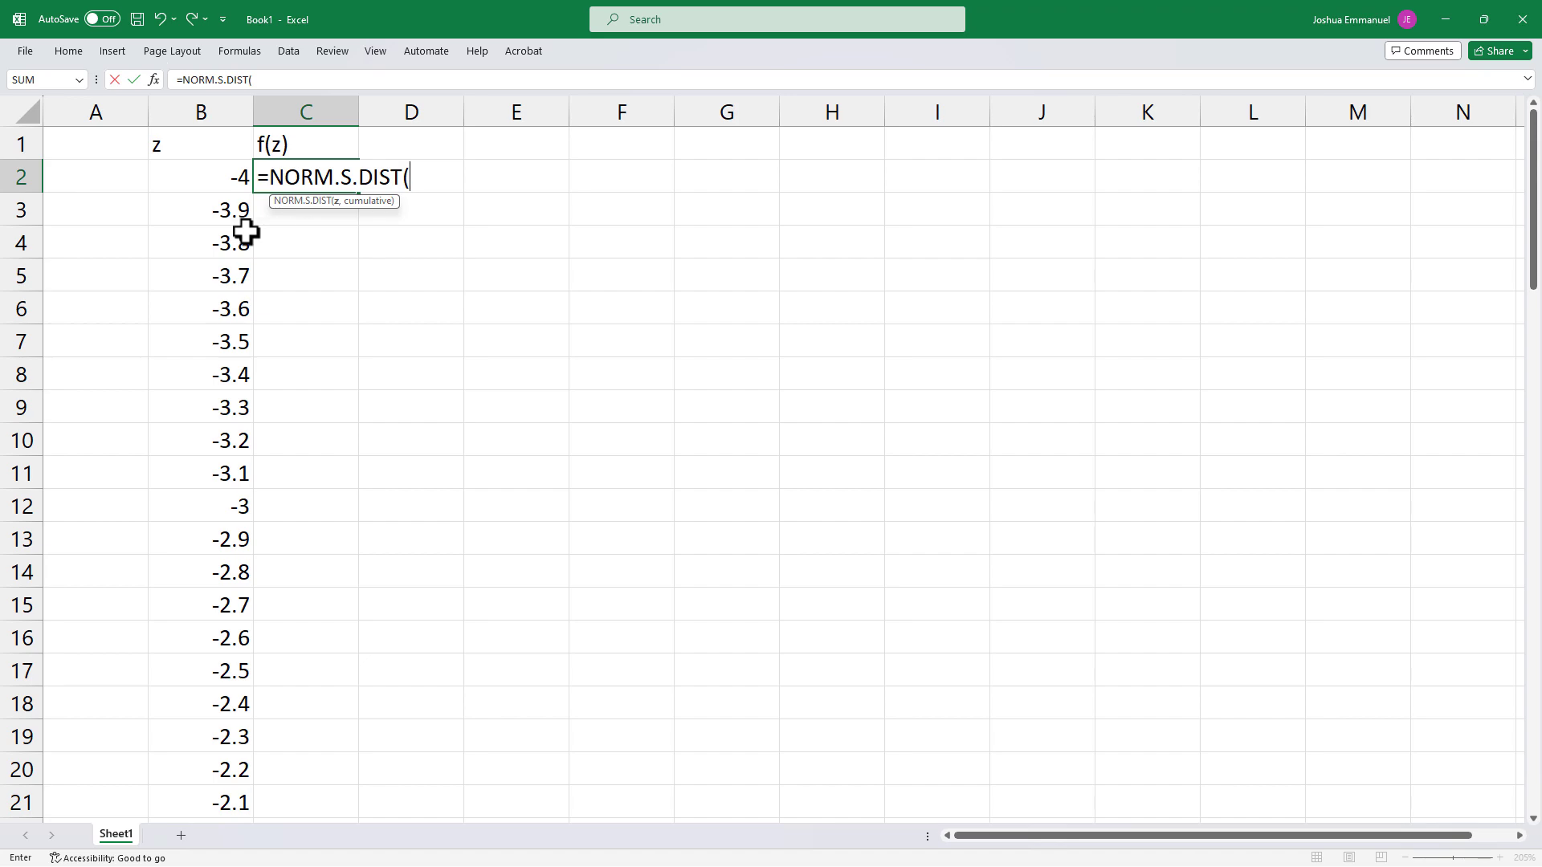
click(201, 177)
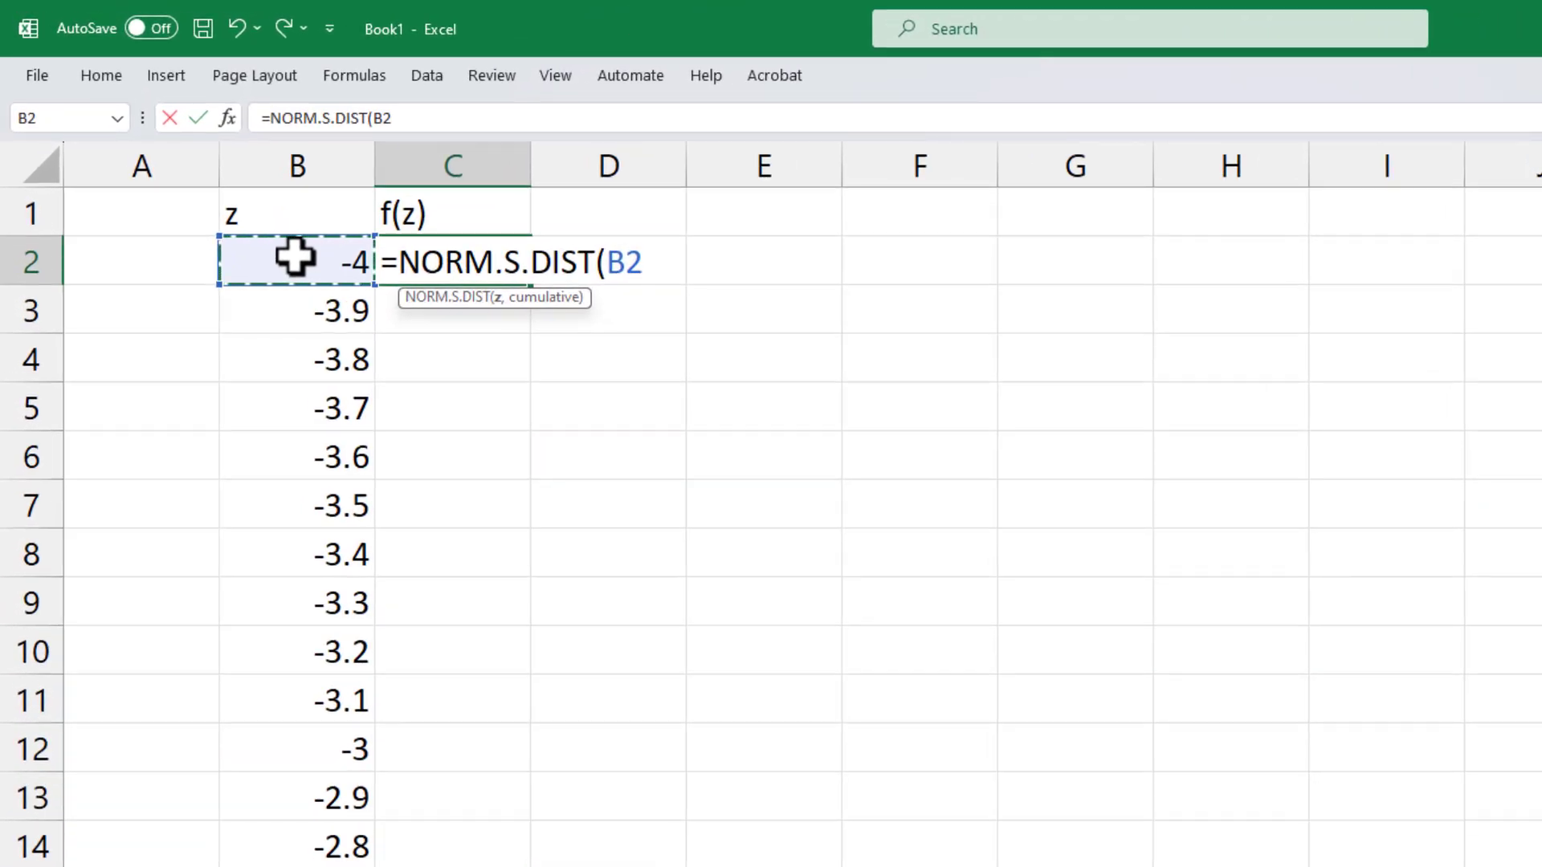
text(,)
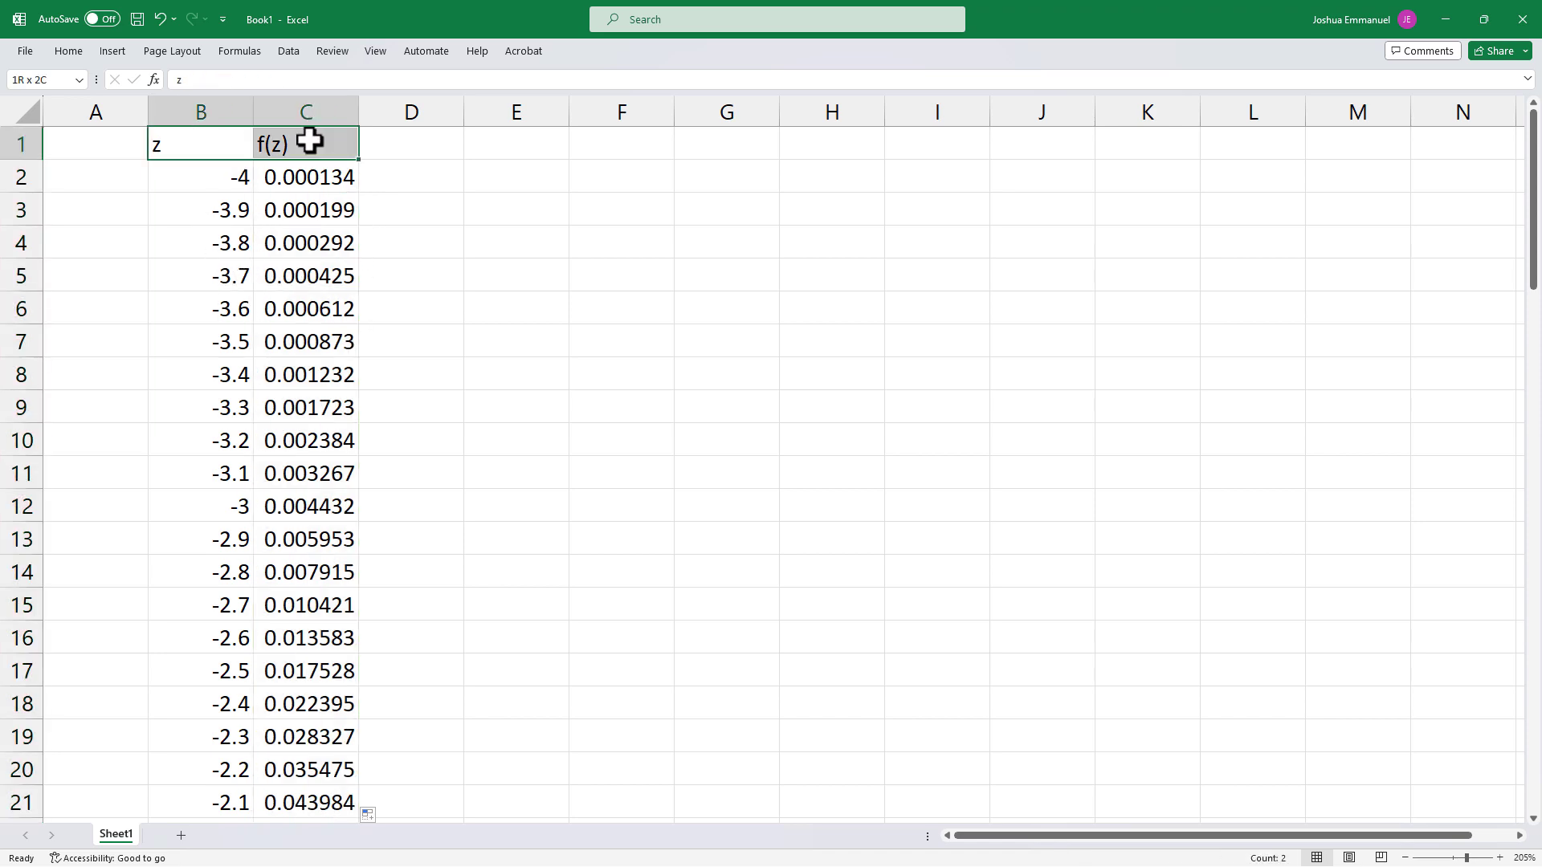
Step: Select the full z and f(z) range and insert a Scatter with Smooth Lines chart
key(ctrl+shift+down)
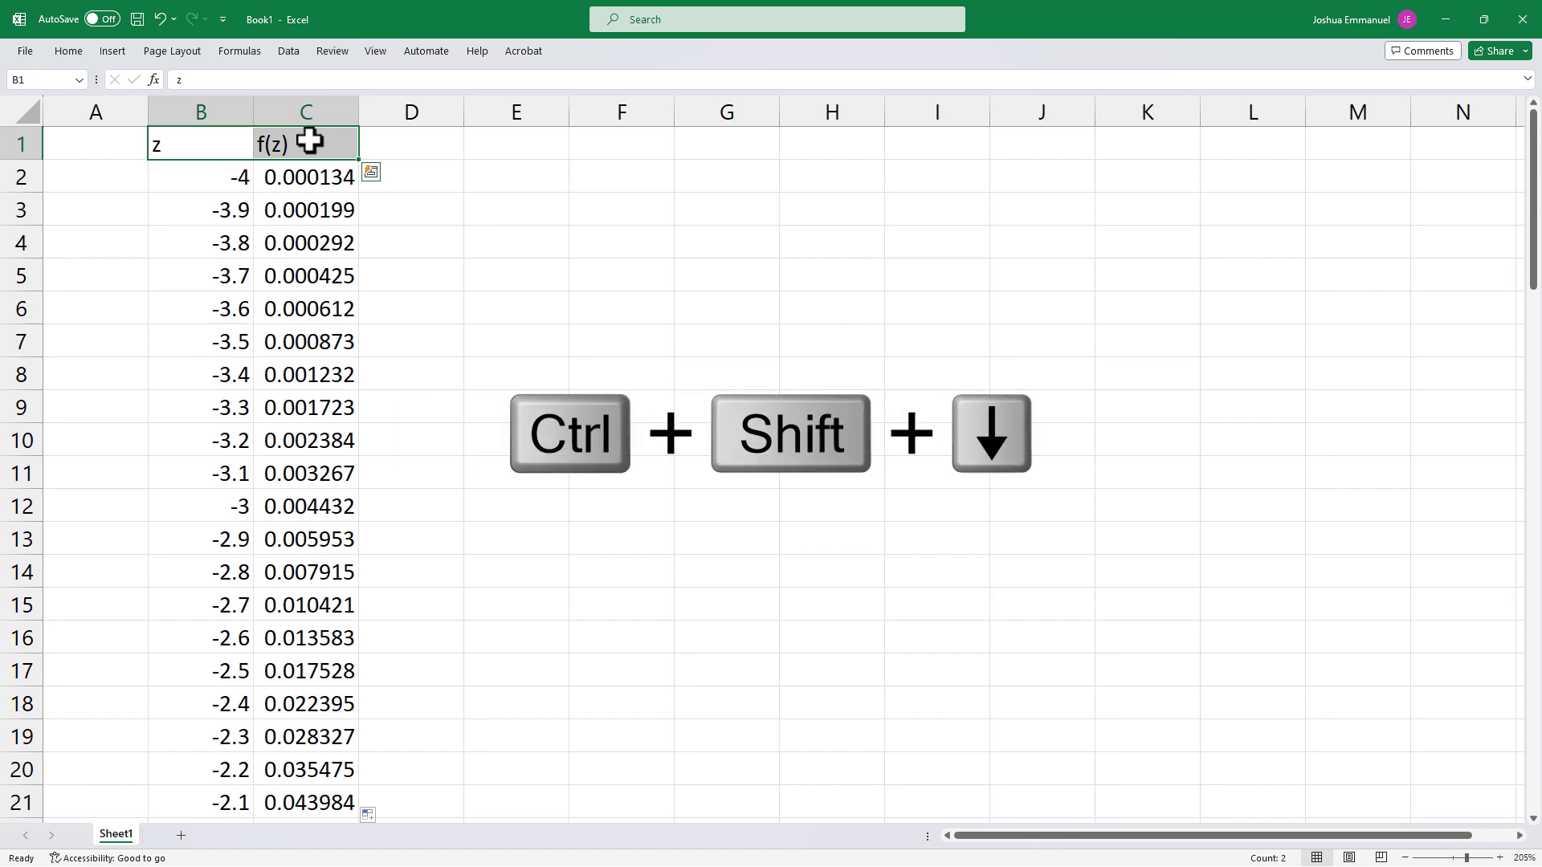
key(ctrl+shift+down)
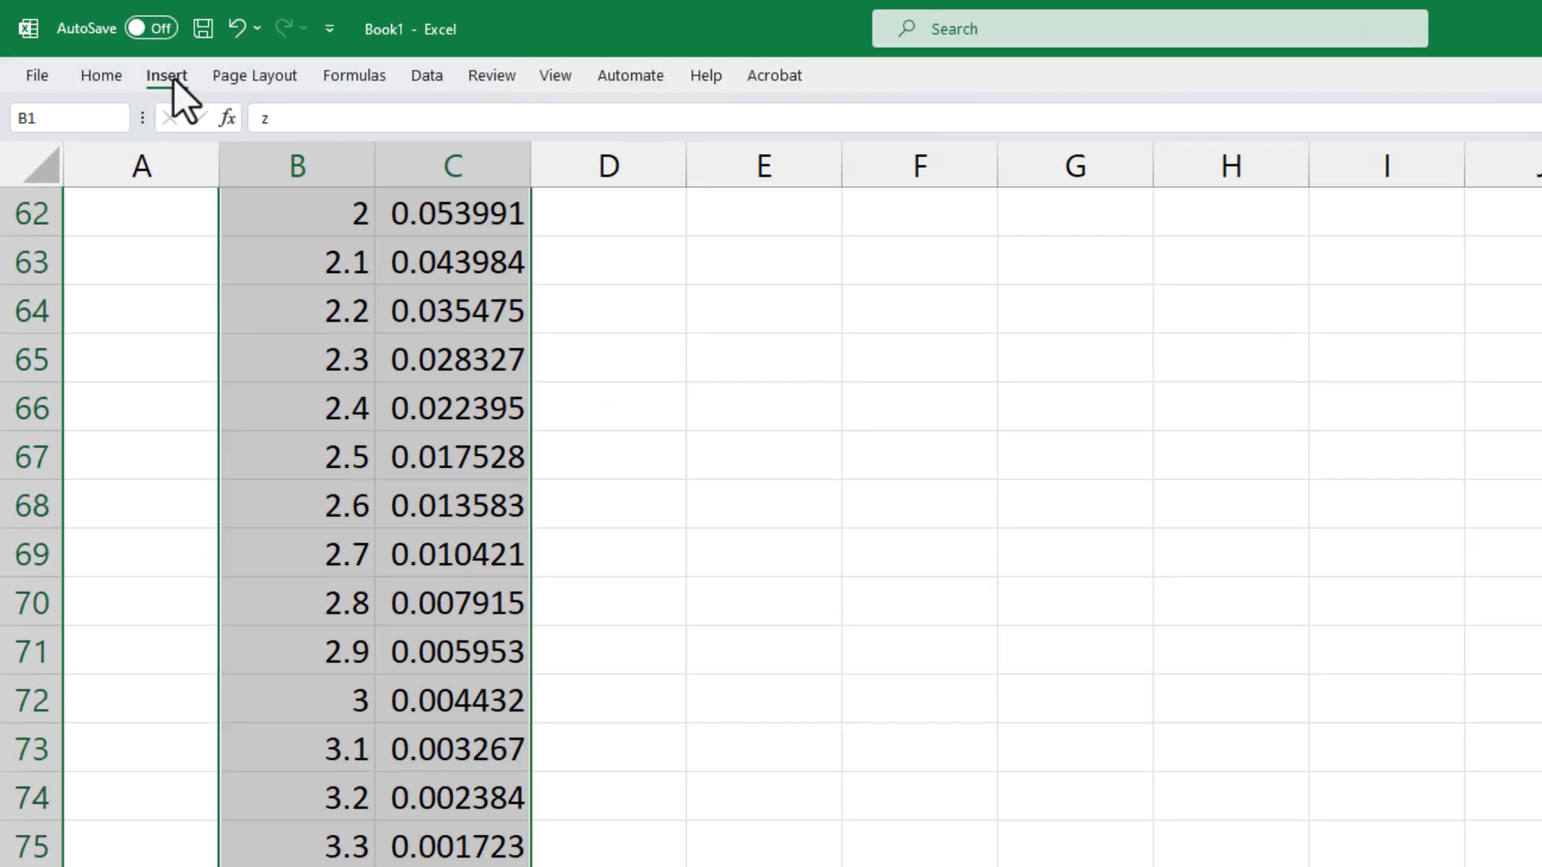
click(165, 75)
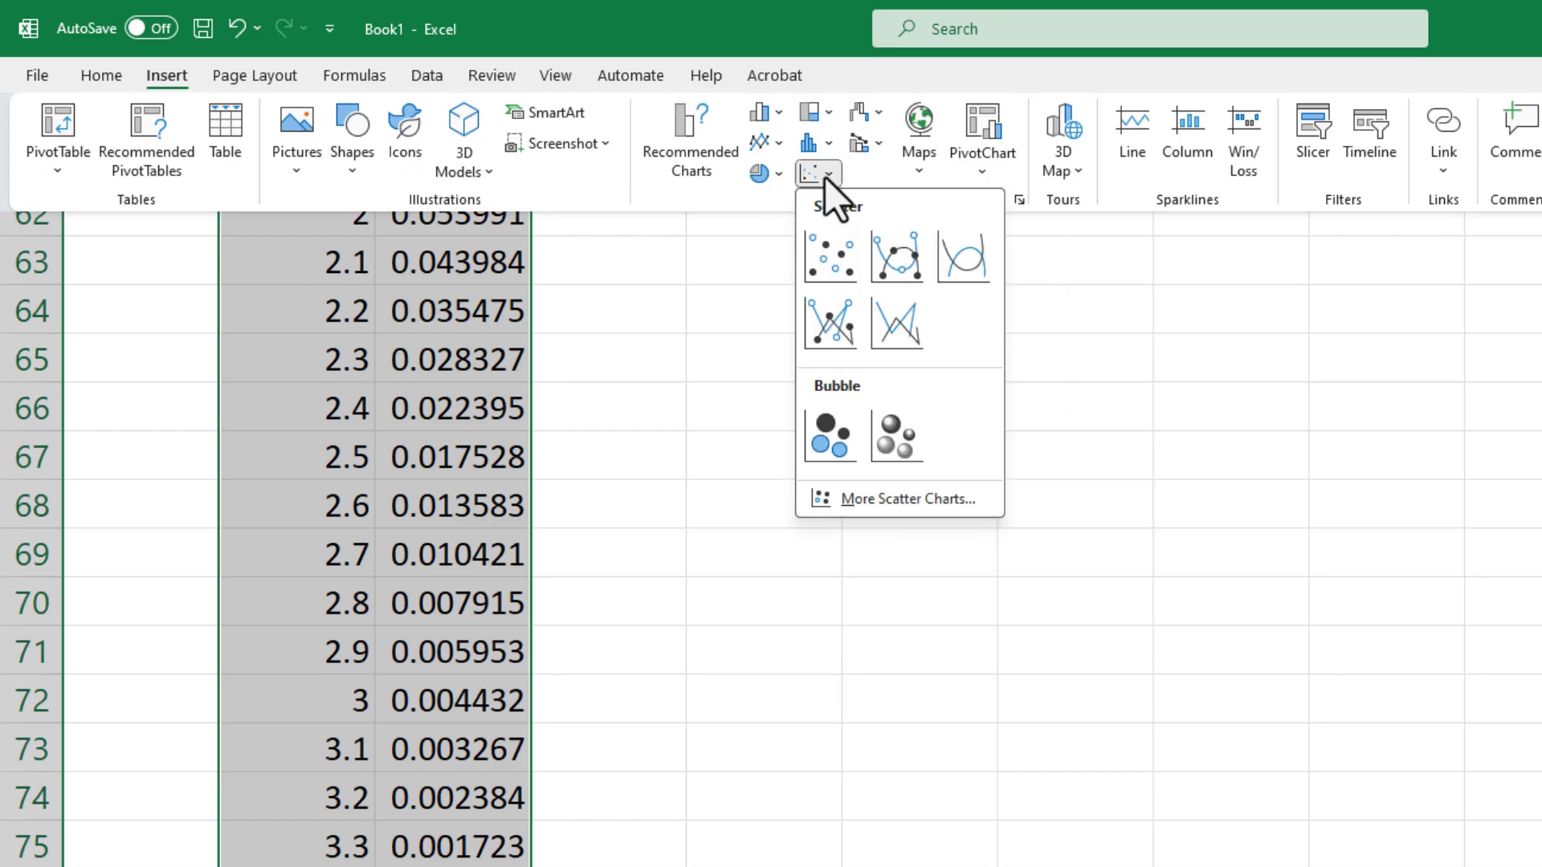
click(964, 255)
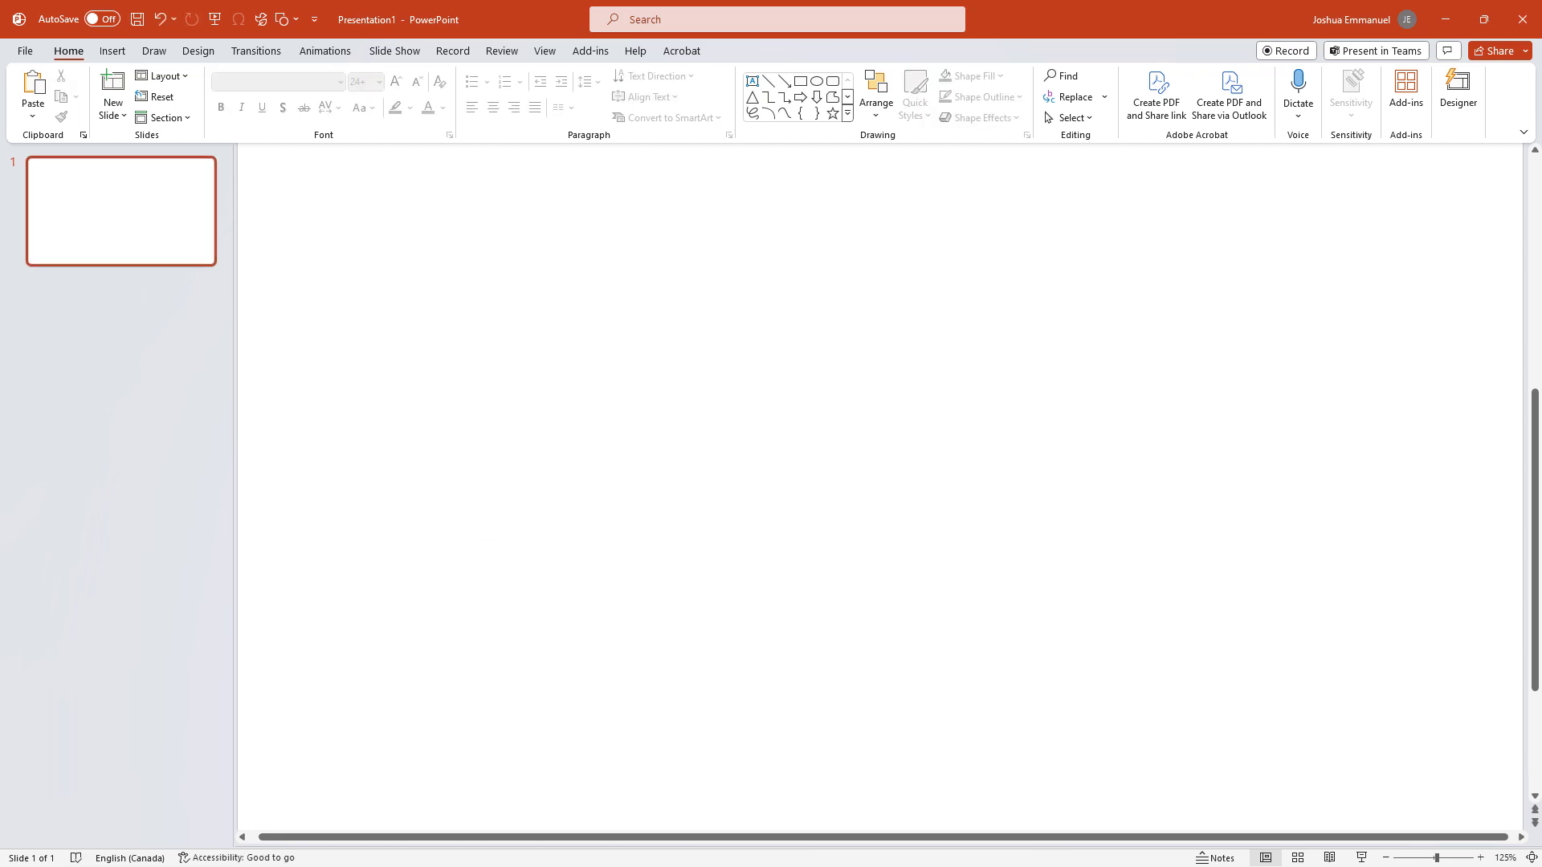
mouse_move(46, 133)
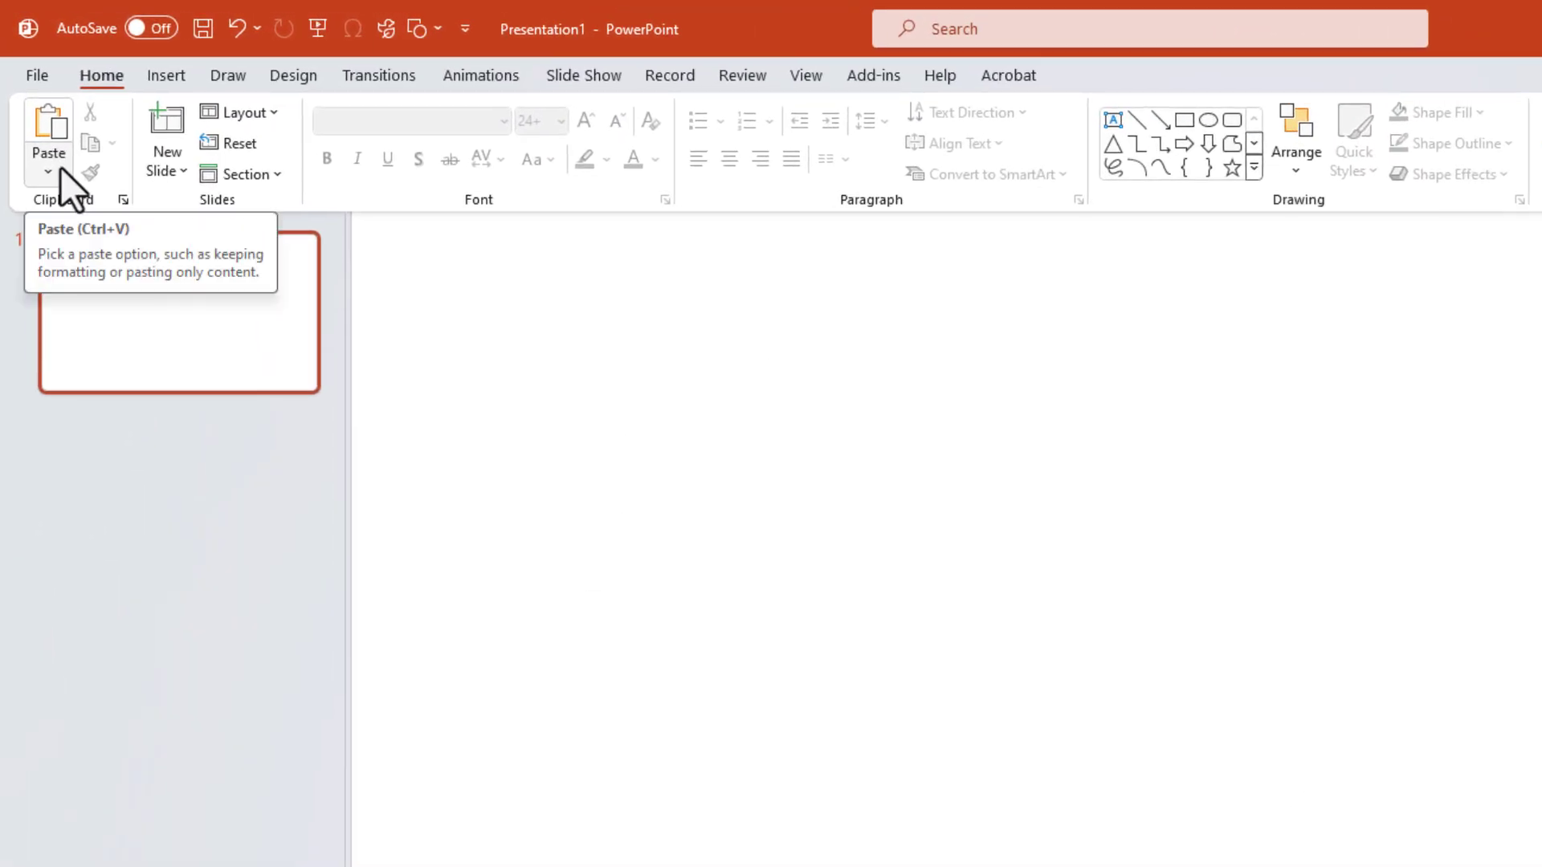
Step: Paste the chart via Paste Special as a Picture (Enhanced Metafile)
click(38, 152)
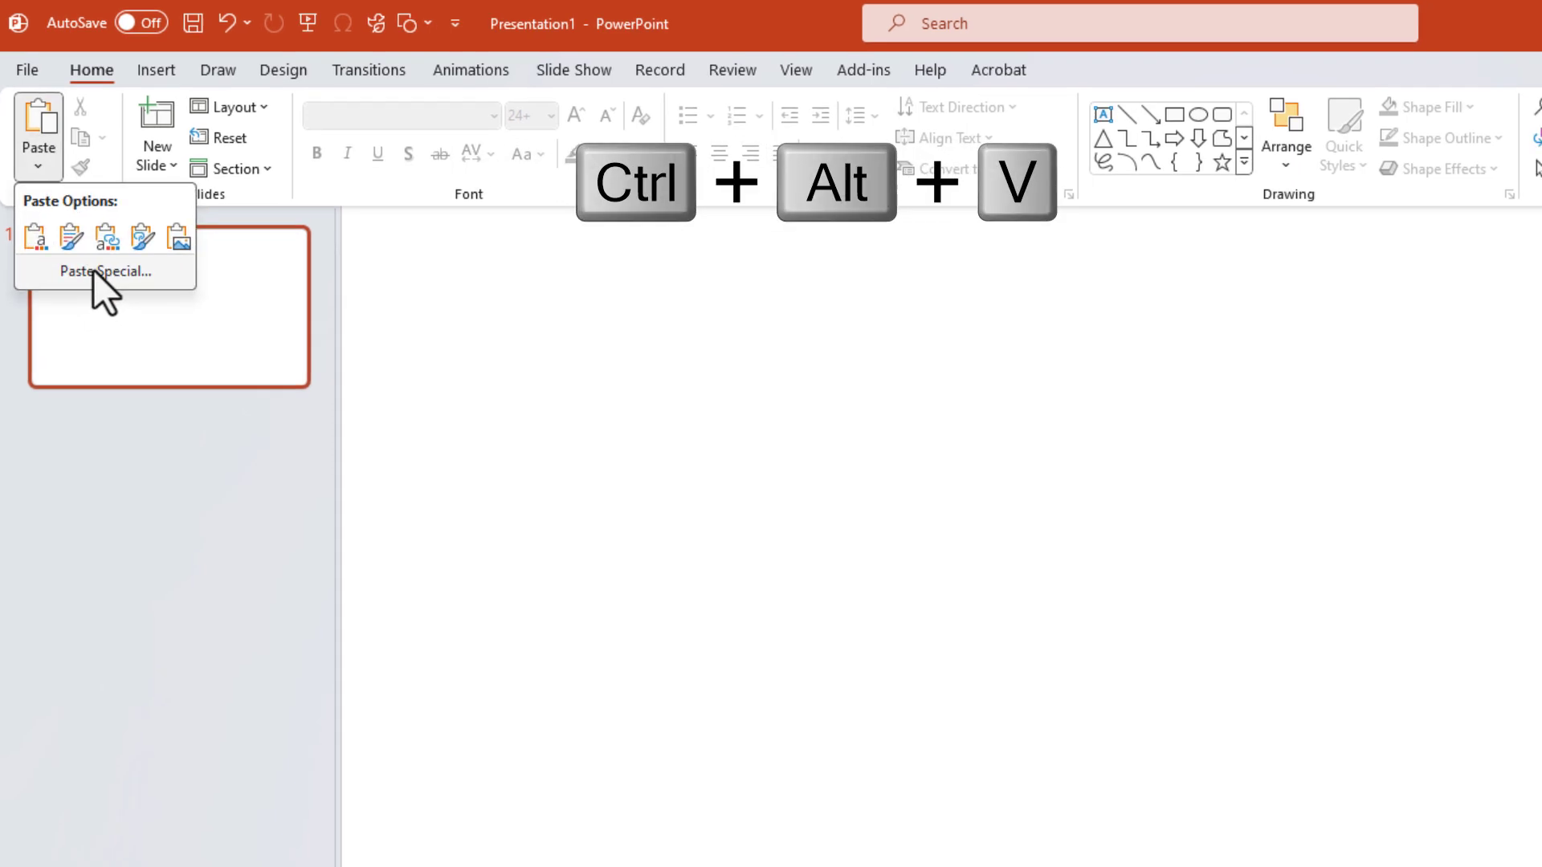
click(105, 271)
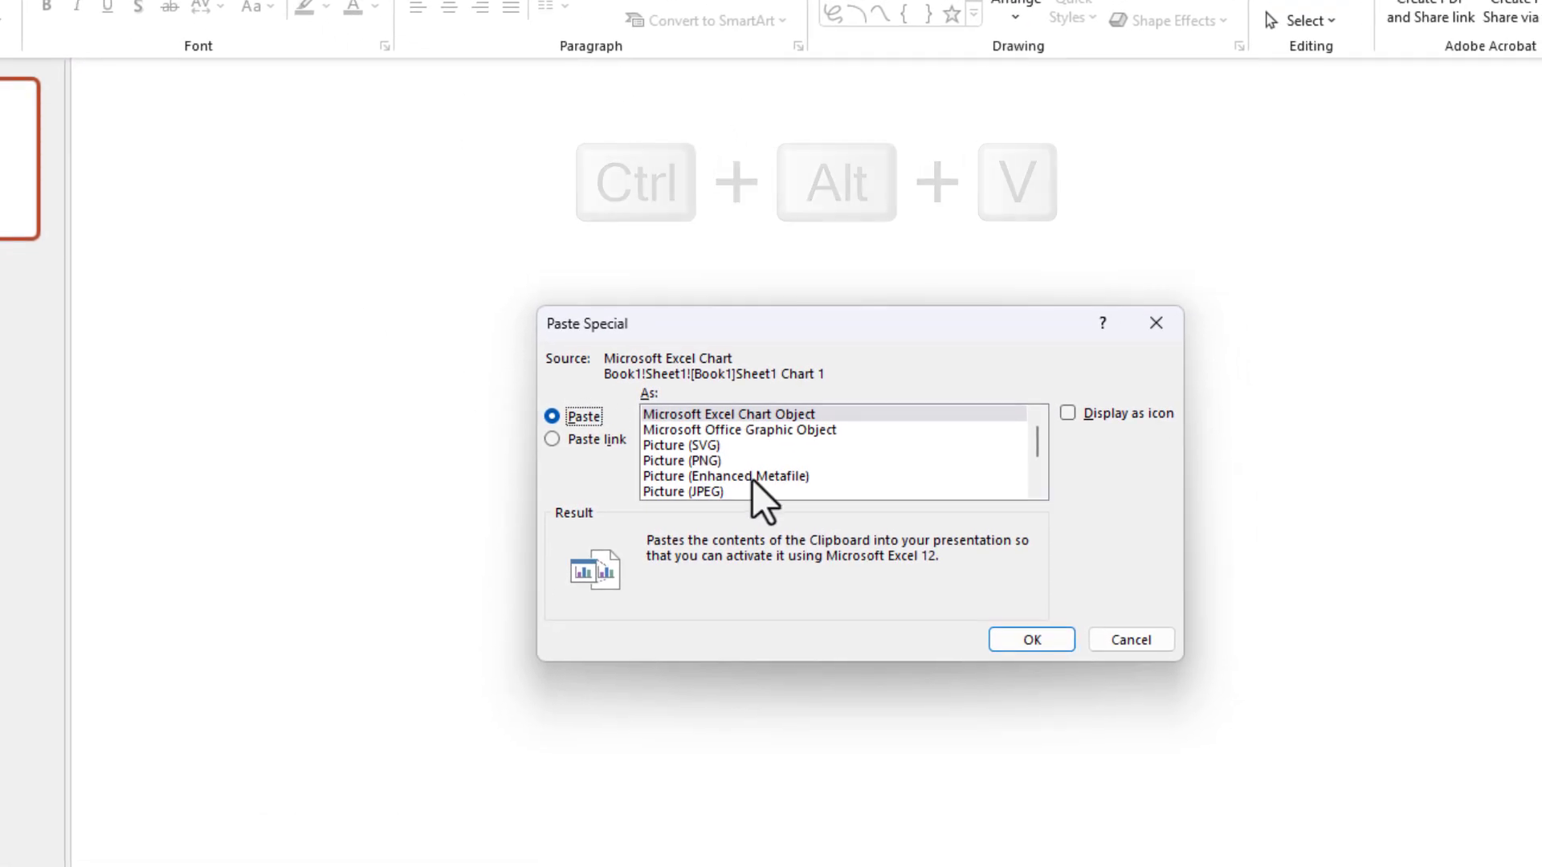
click(726, 475)
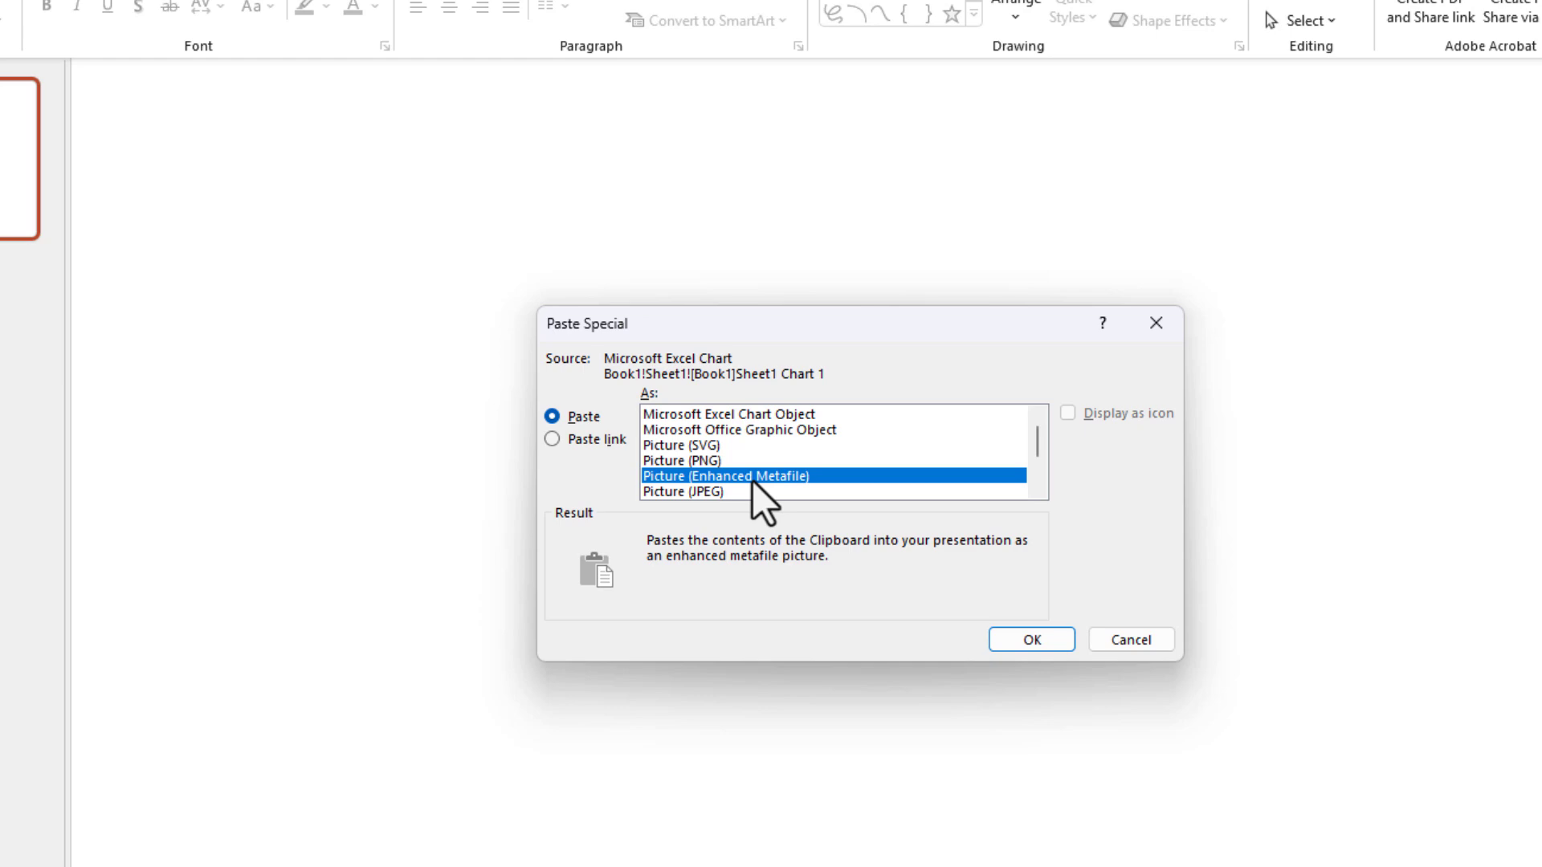
click(1030, 640)
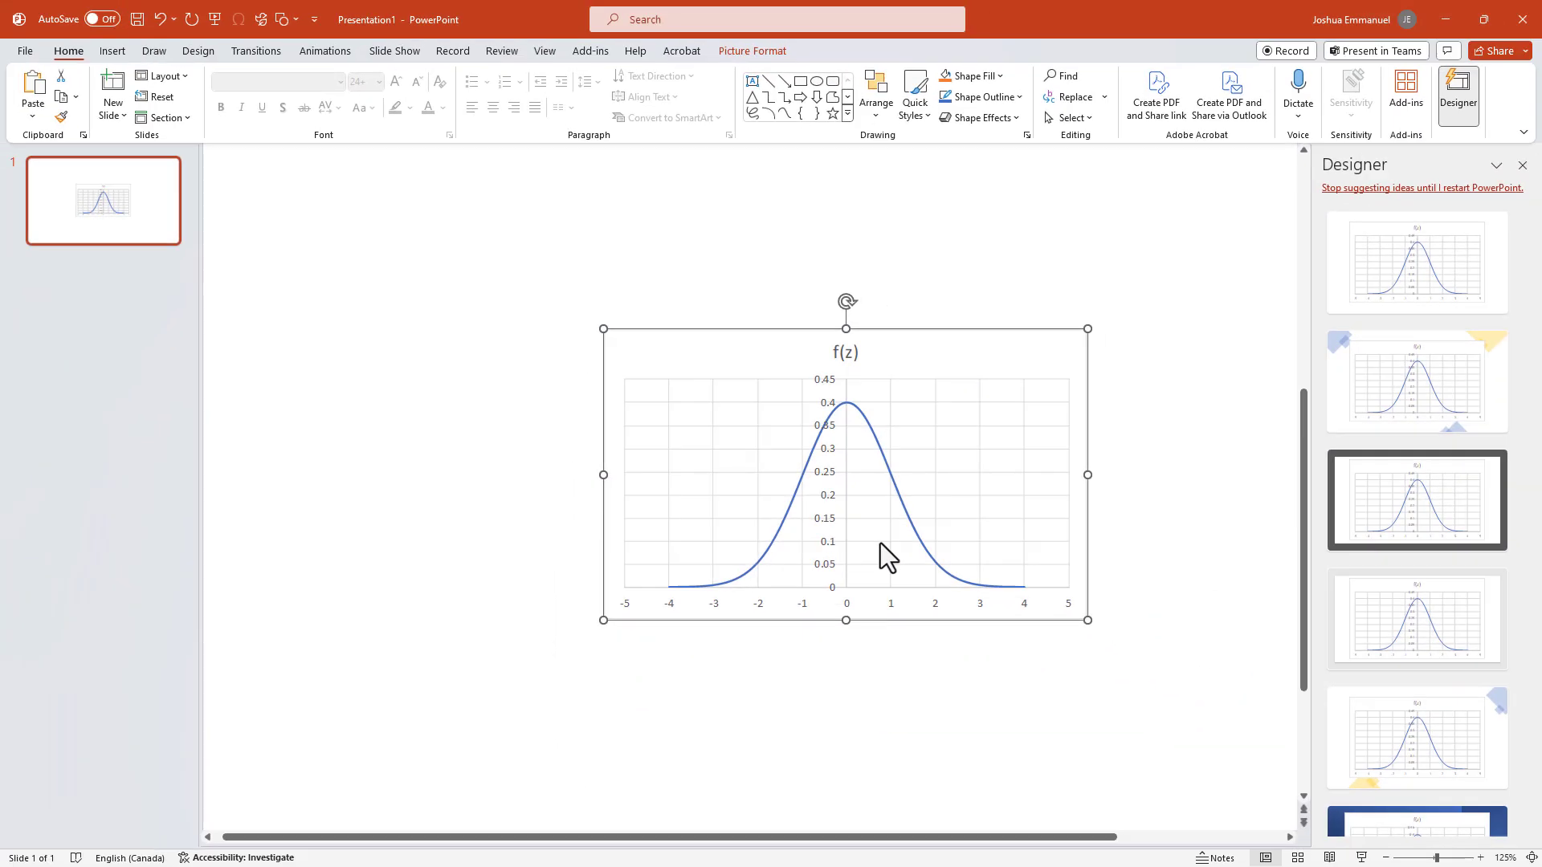
Step: Convert the picture to a drawing object and ungroup it twice into separate shapes
click(1521, 166)
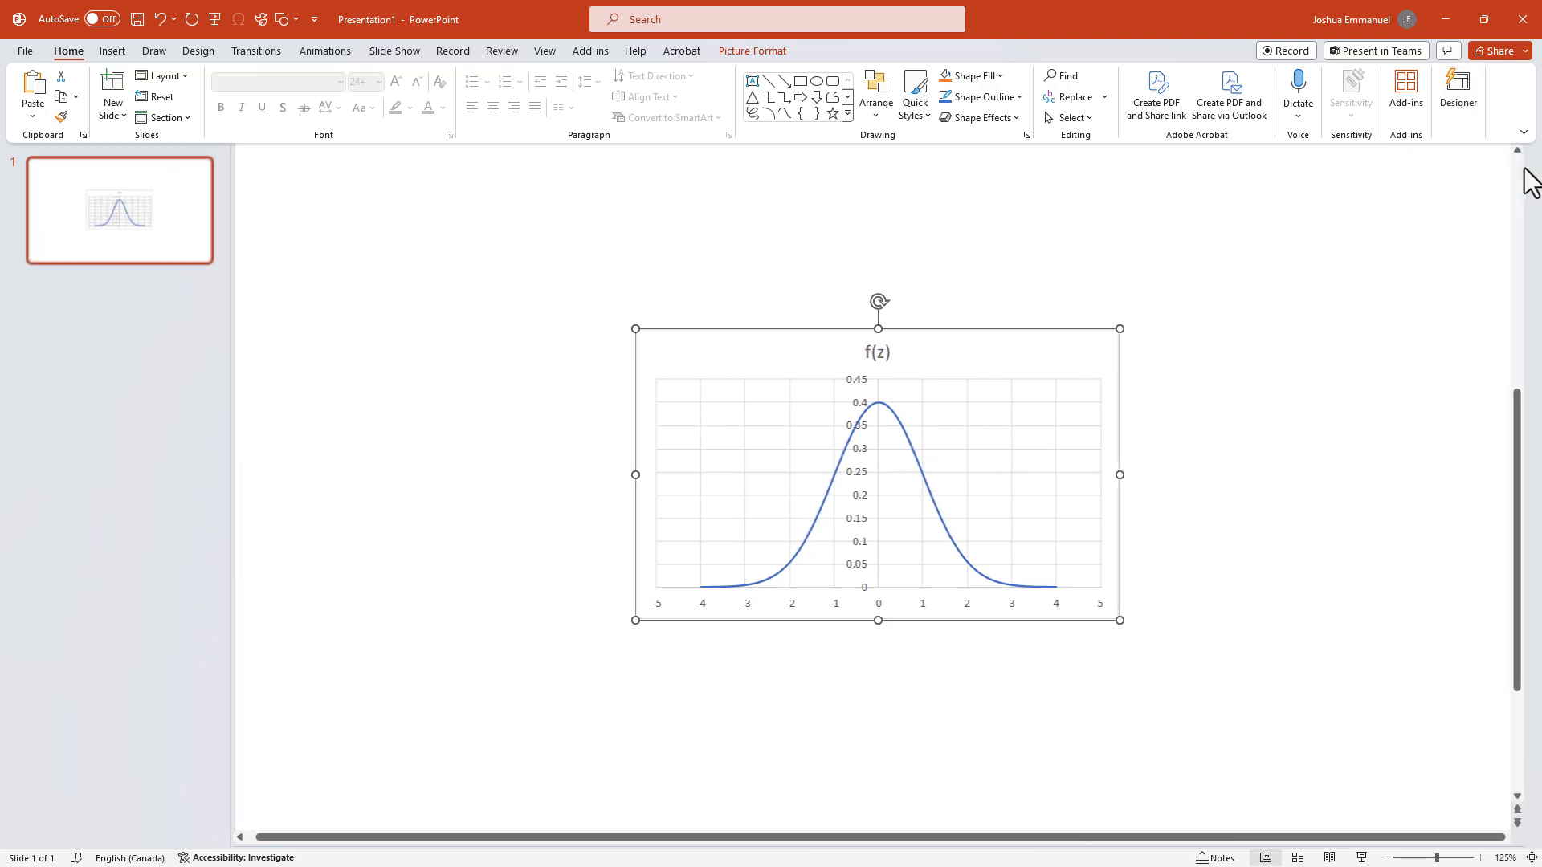
key(ctrl+shift+g)
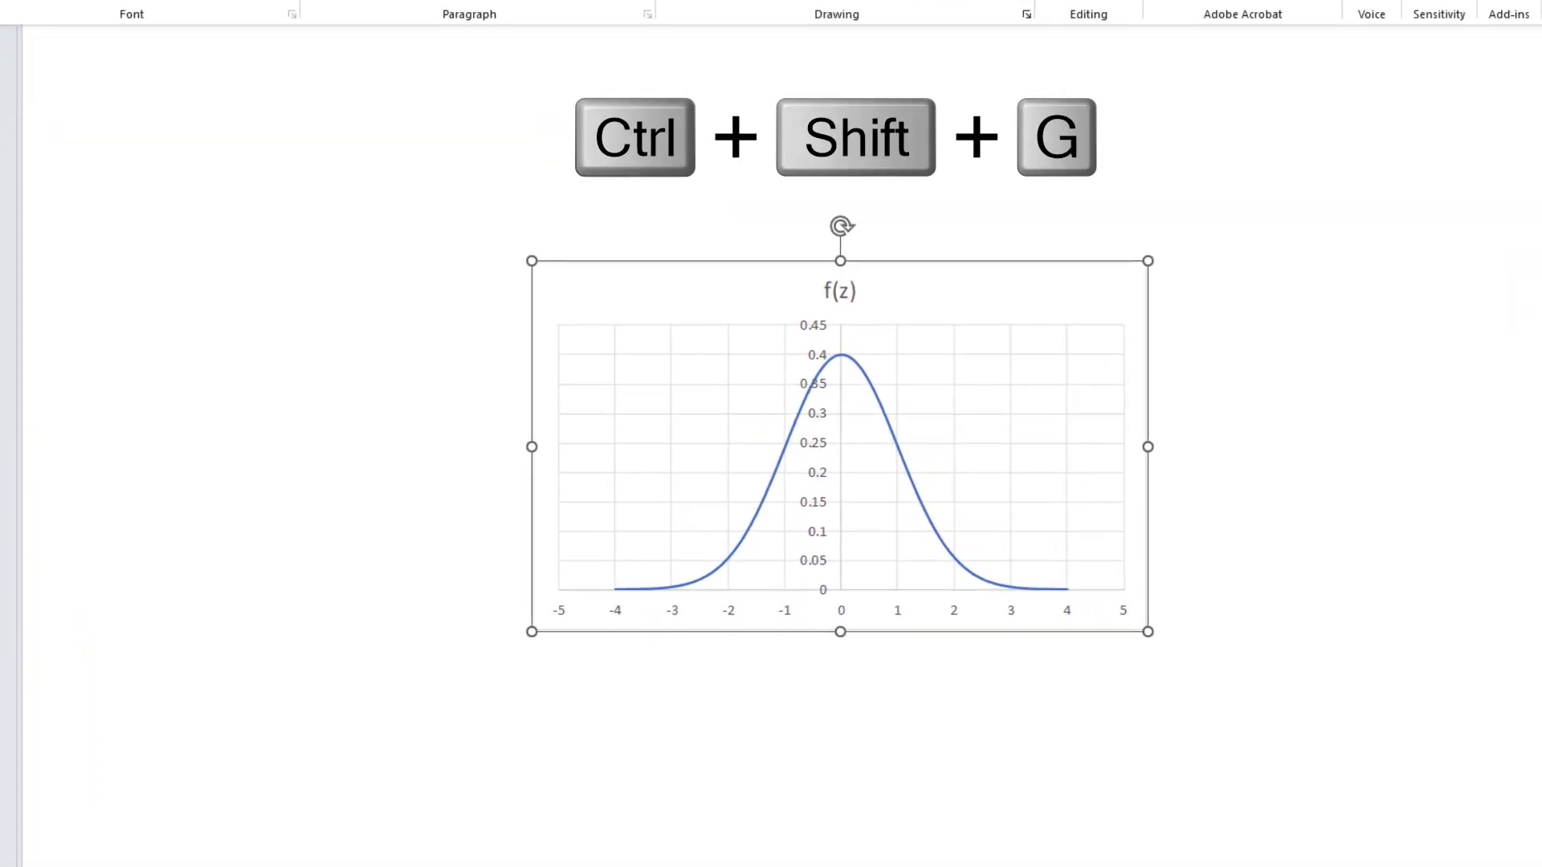
key(ctrl+shift+g)
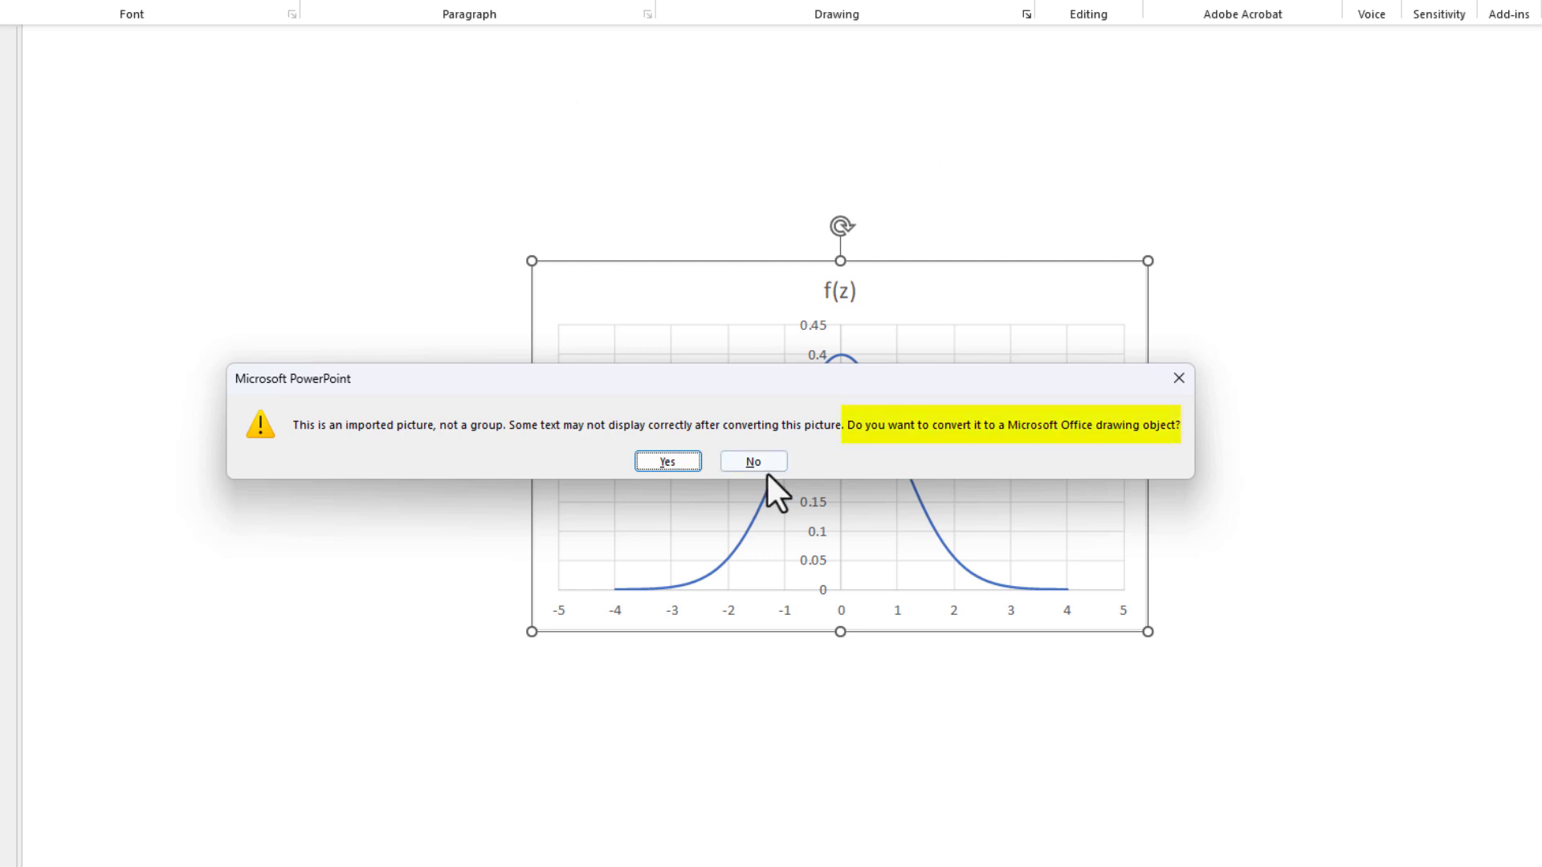
click(752, 461)
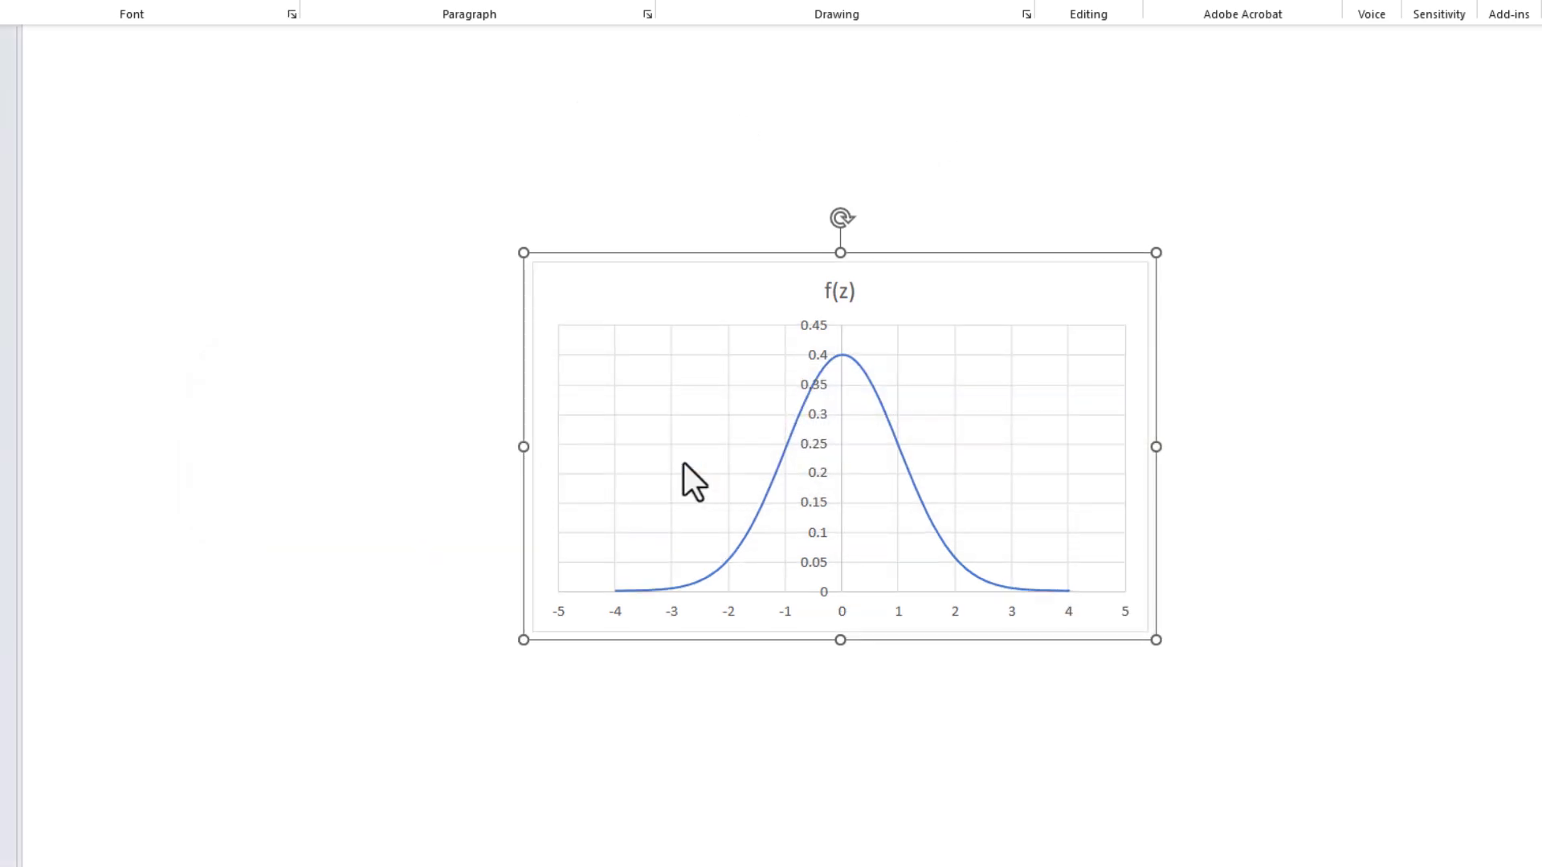
key(ctrl+shift+g)
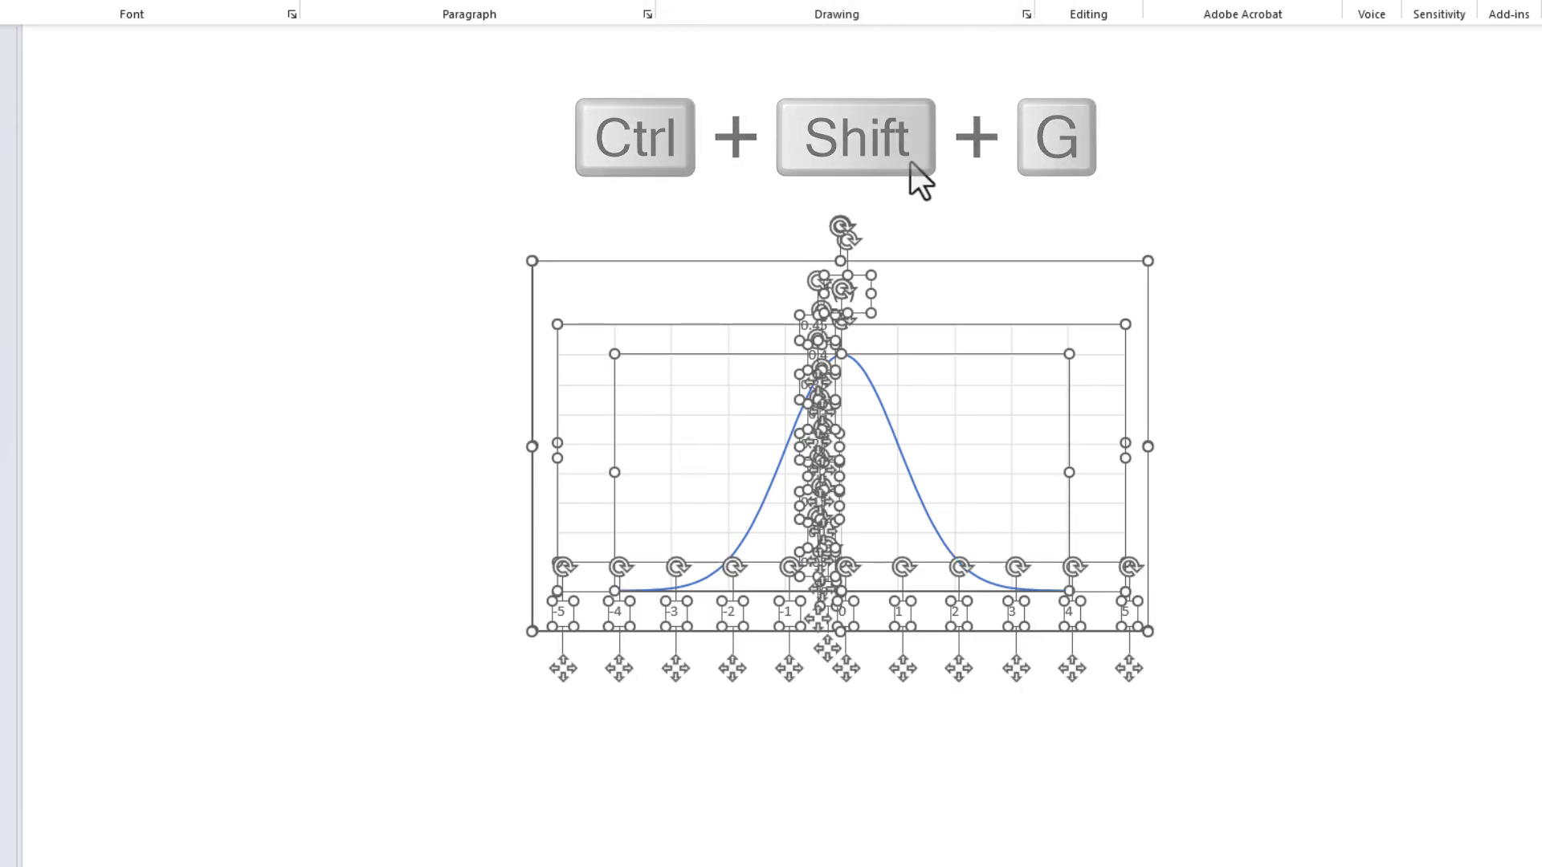
key(ctrl+shift+g)
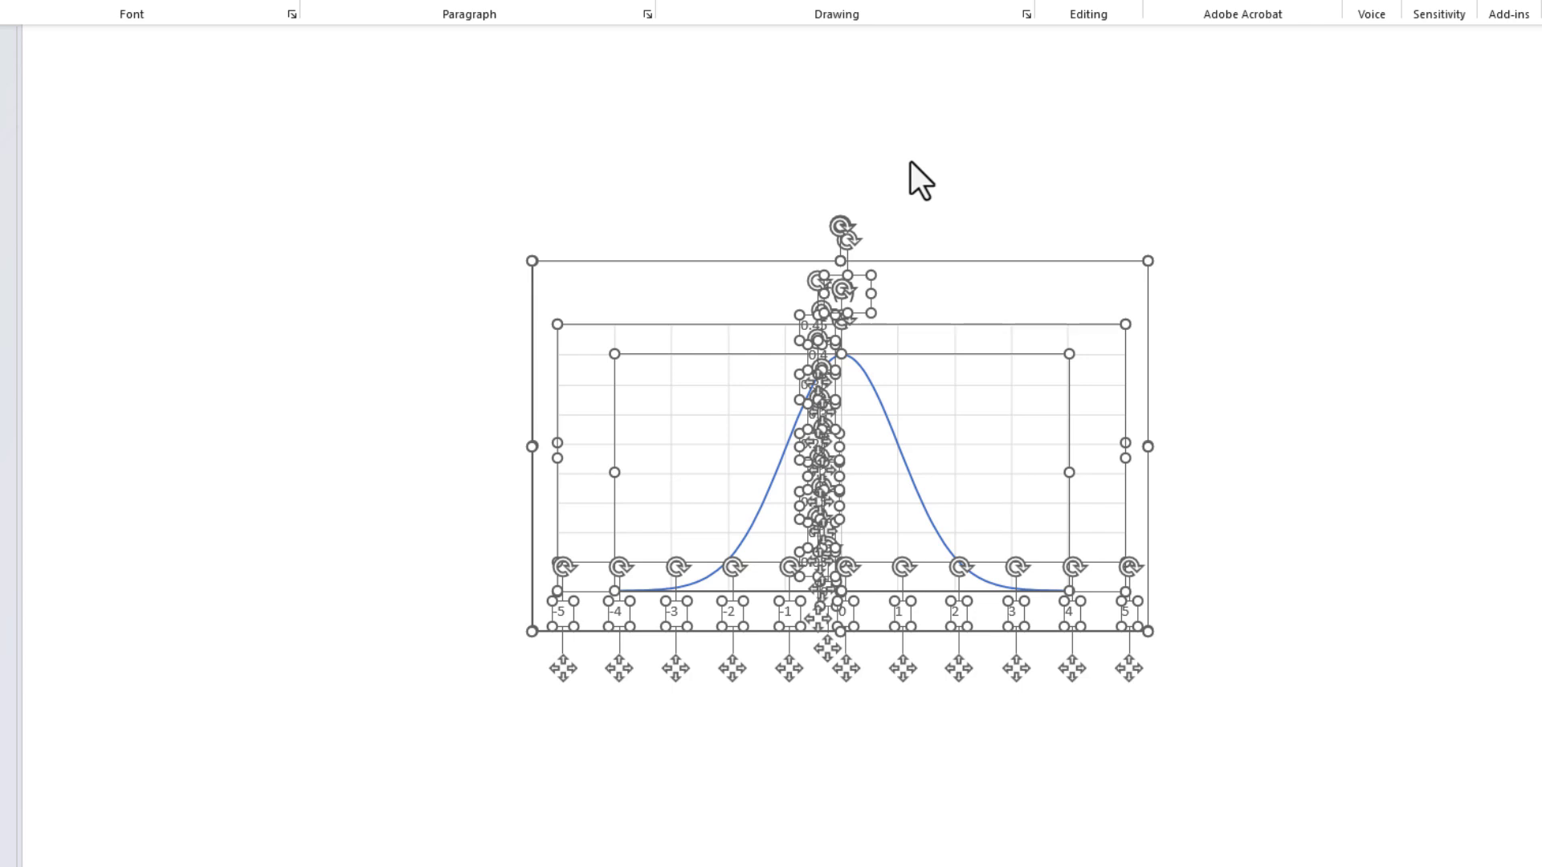
Step: Remove the chart's fill, outline, title, gridlines and vertical axis, leaving curve and z-axis
click(922, 194)
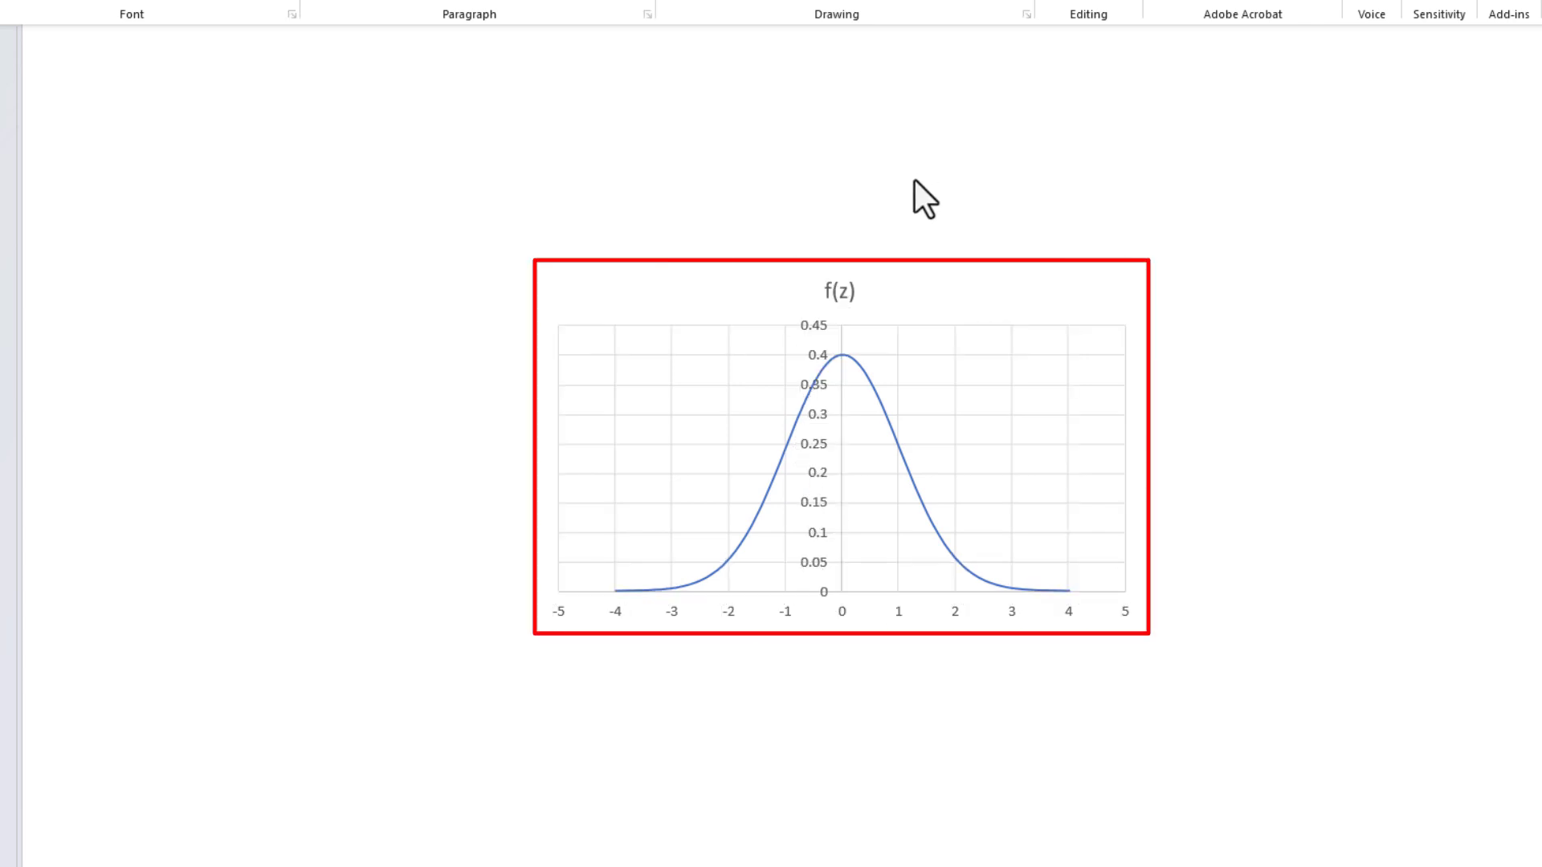
click(925, 196)
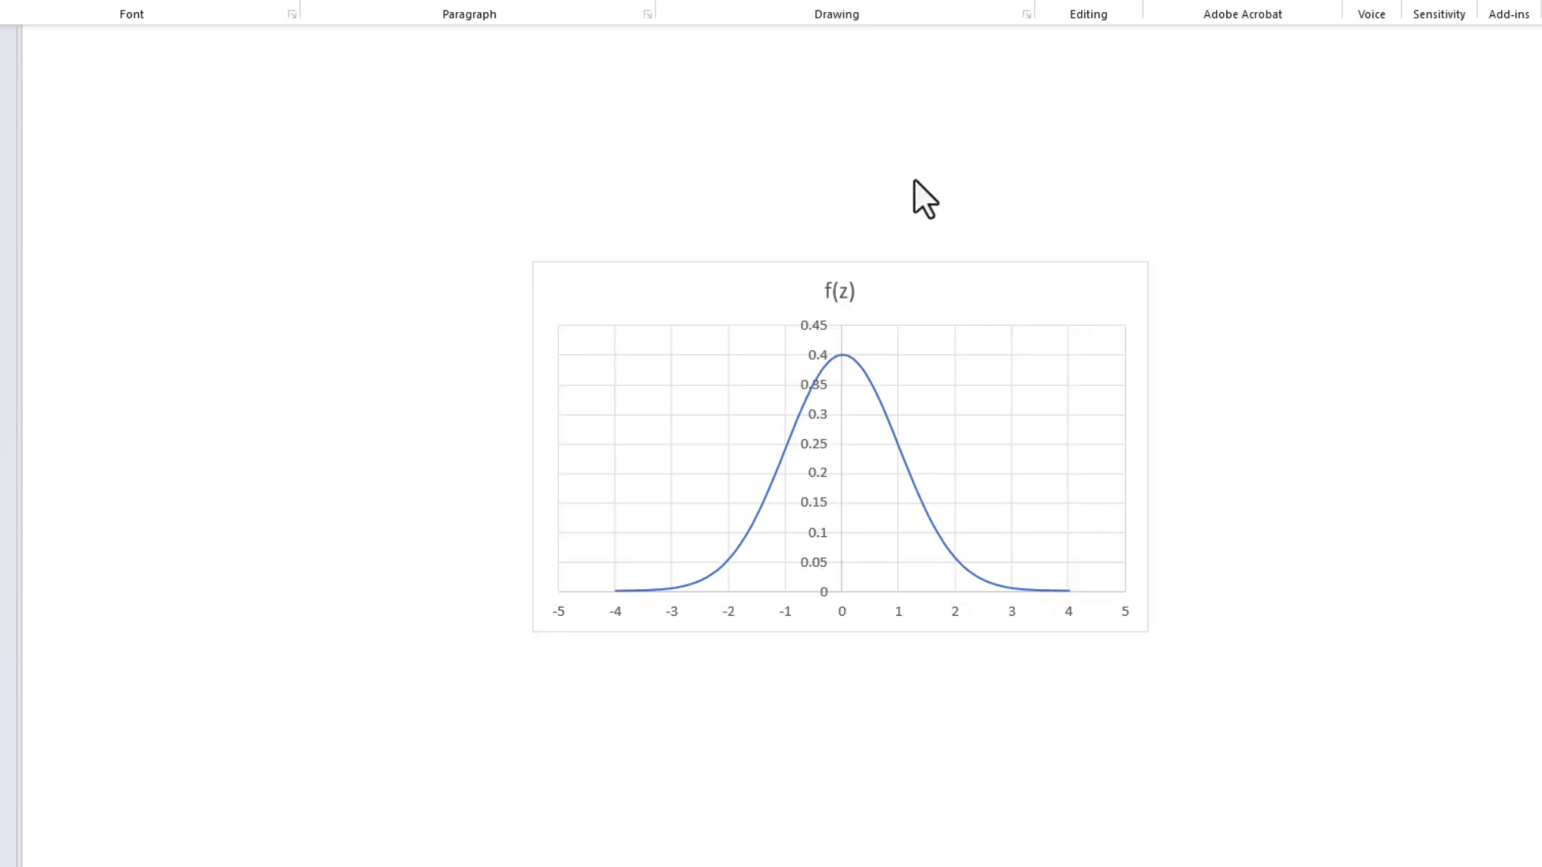
mouse_move(952, 265)
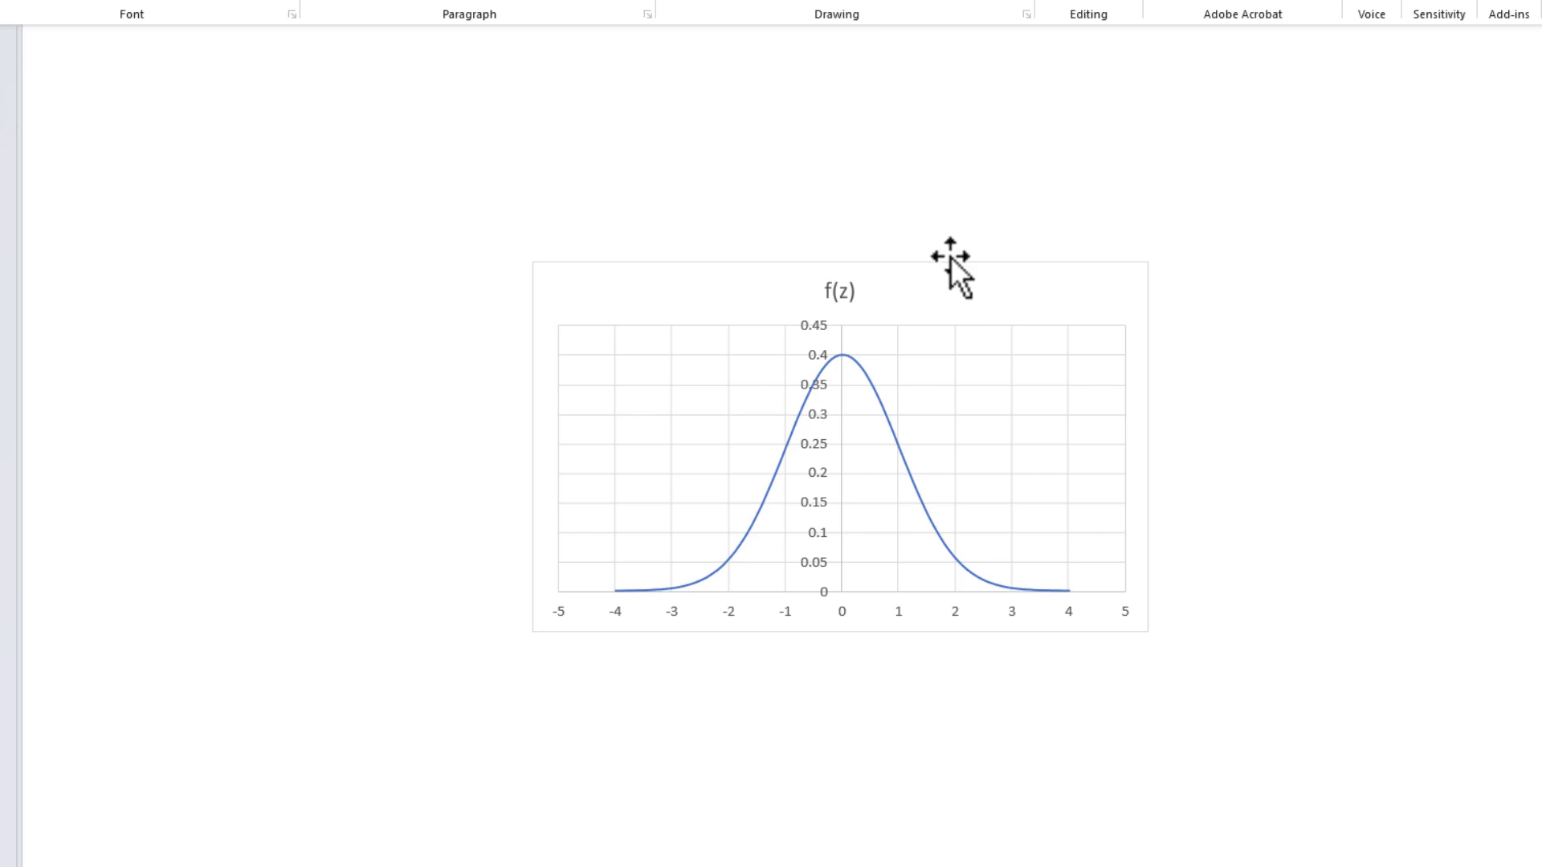
mouse_move(949, 258)
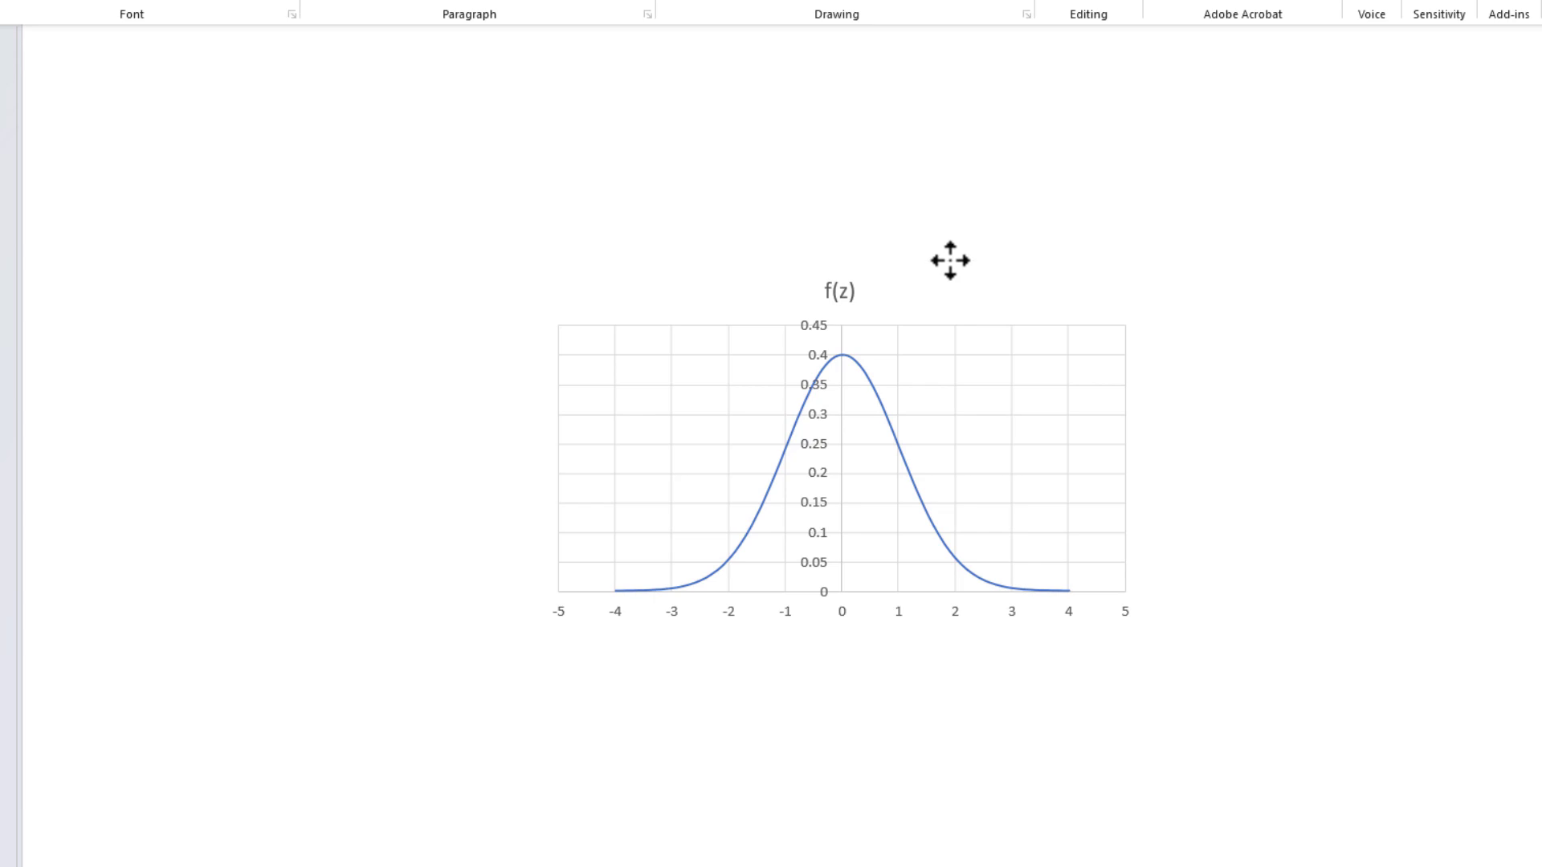
mouse_move(969, 339)
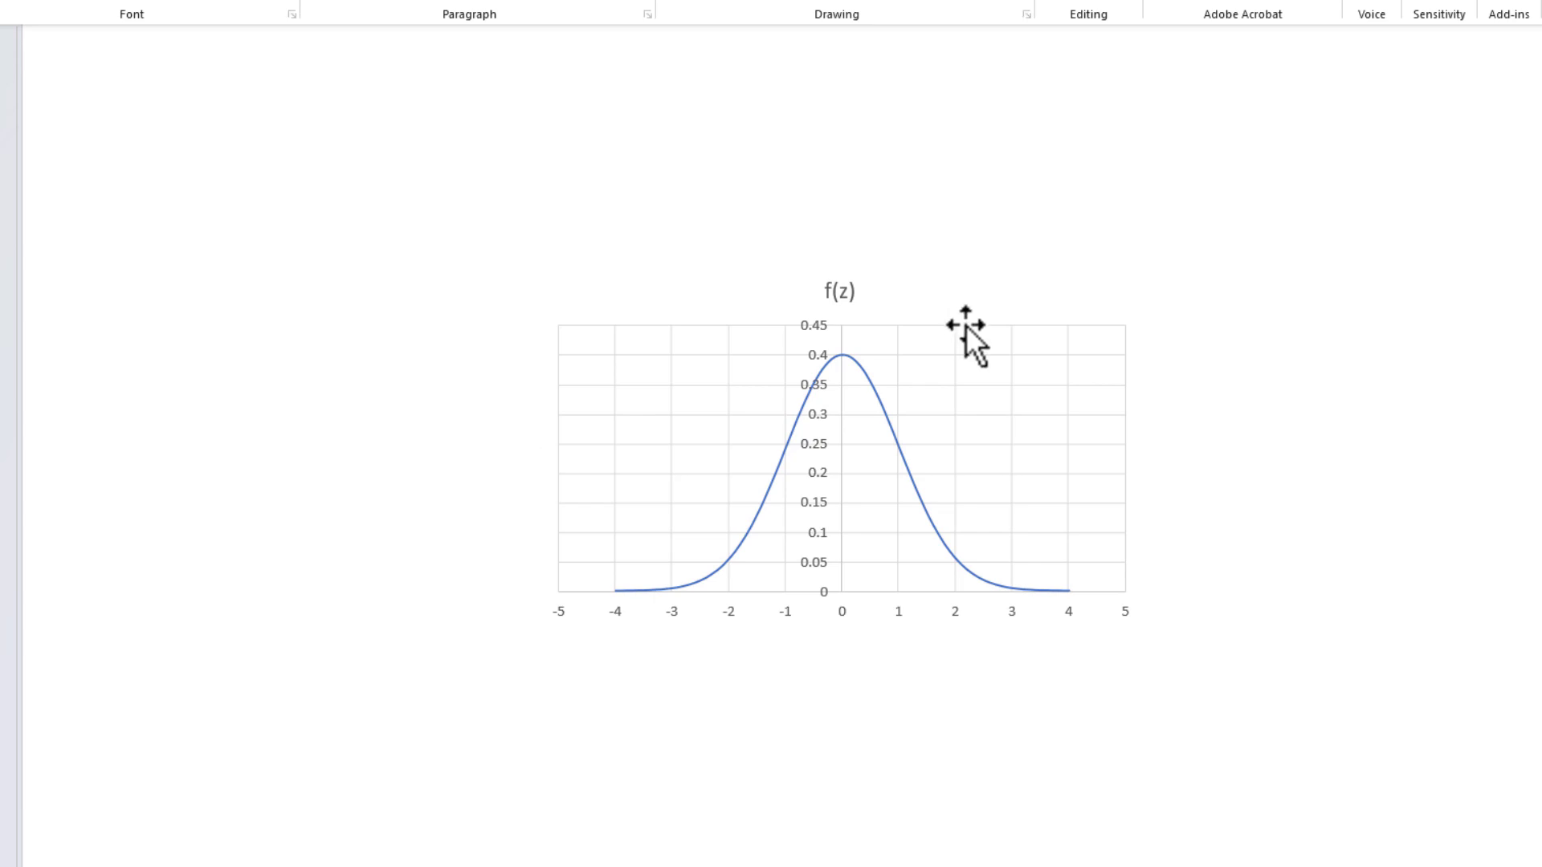
click(964, 334)
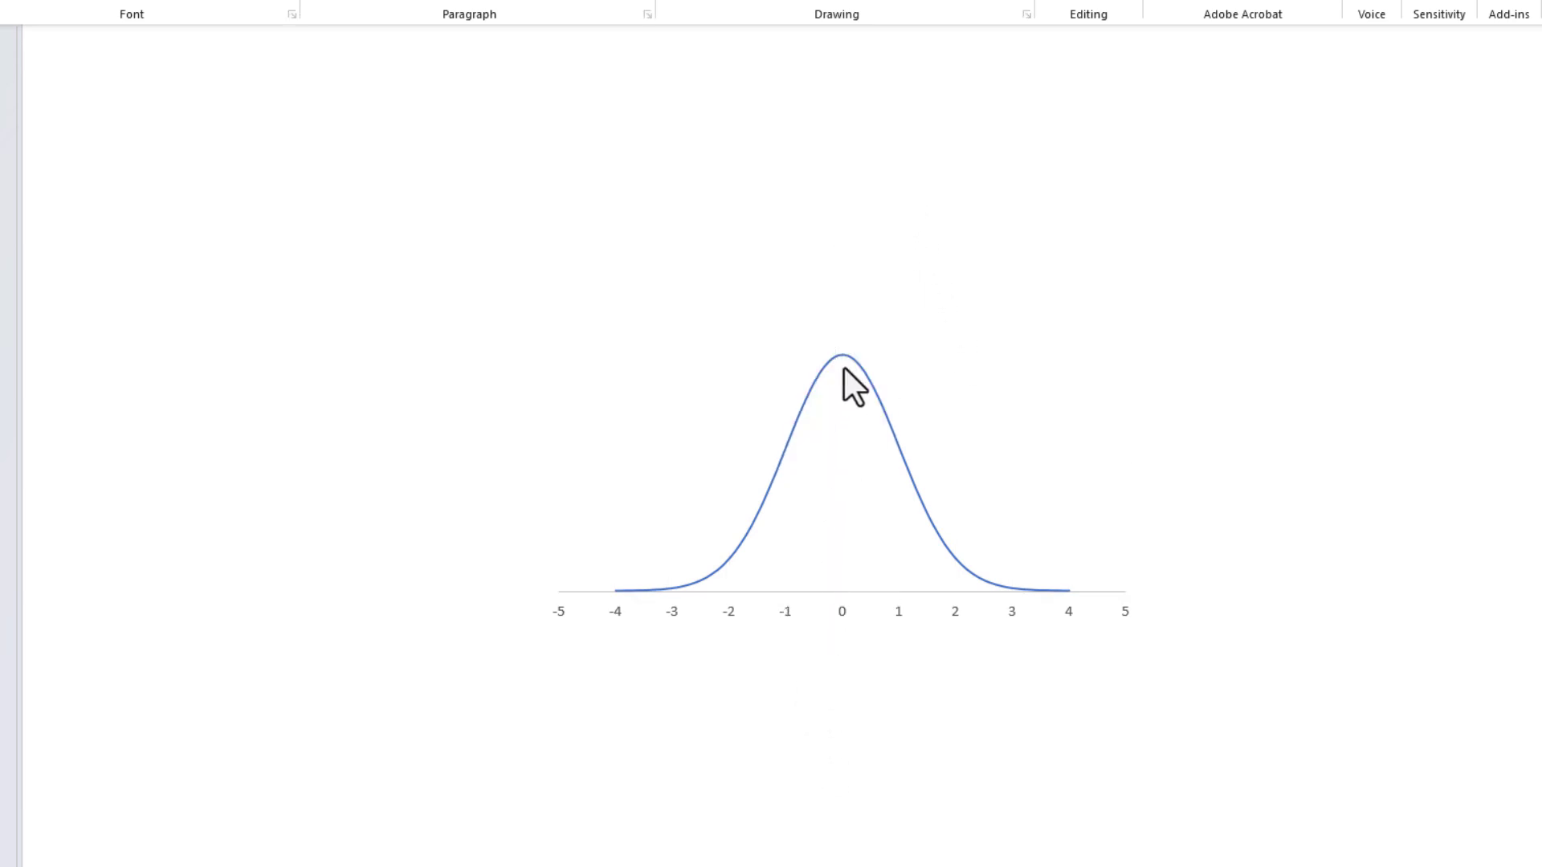
Step: Duplicate the bell curve above itself and draw a rectangle over the lower curve's middle
key(ctrl+d)
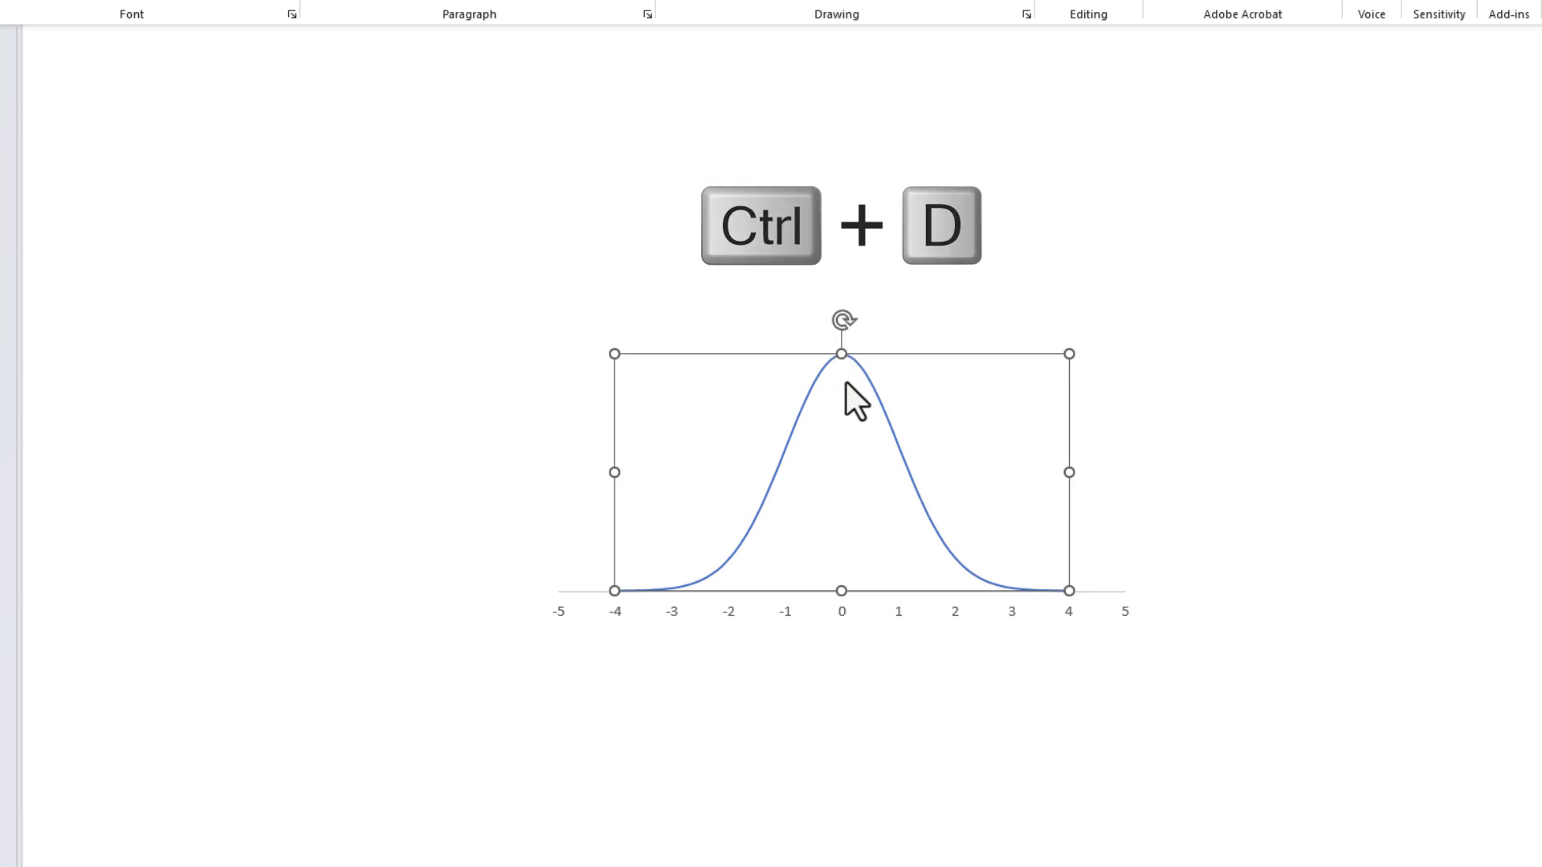
key(ctrl+d)
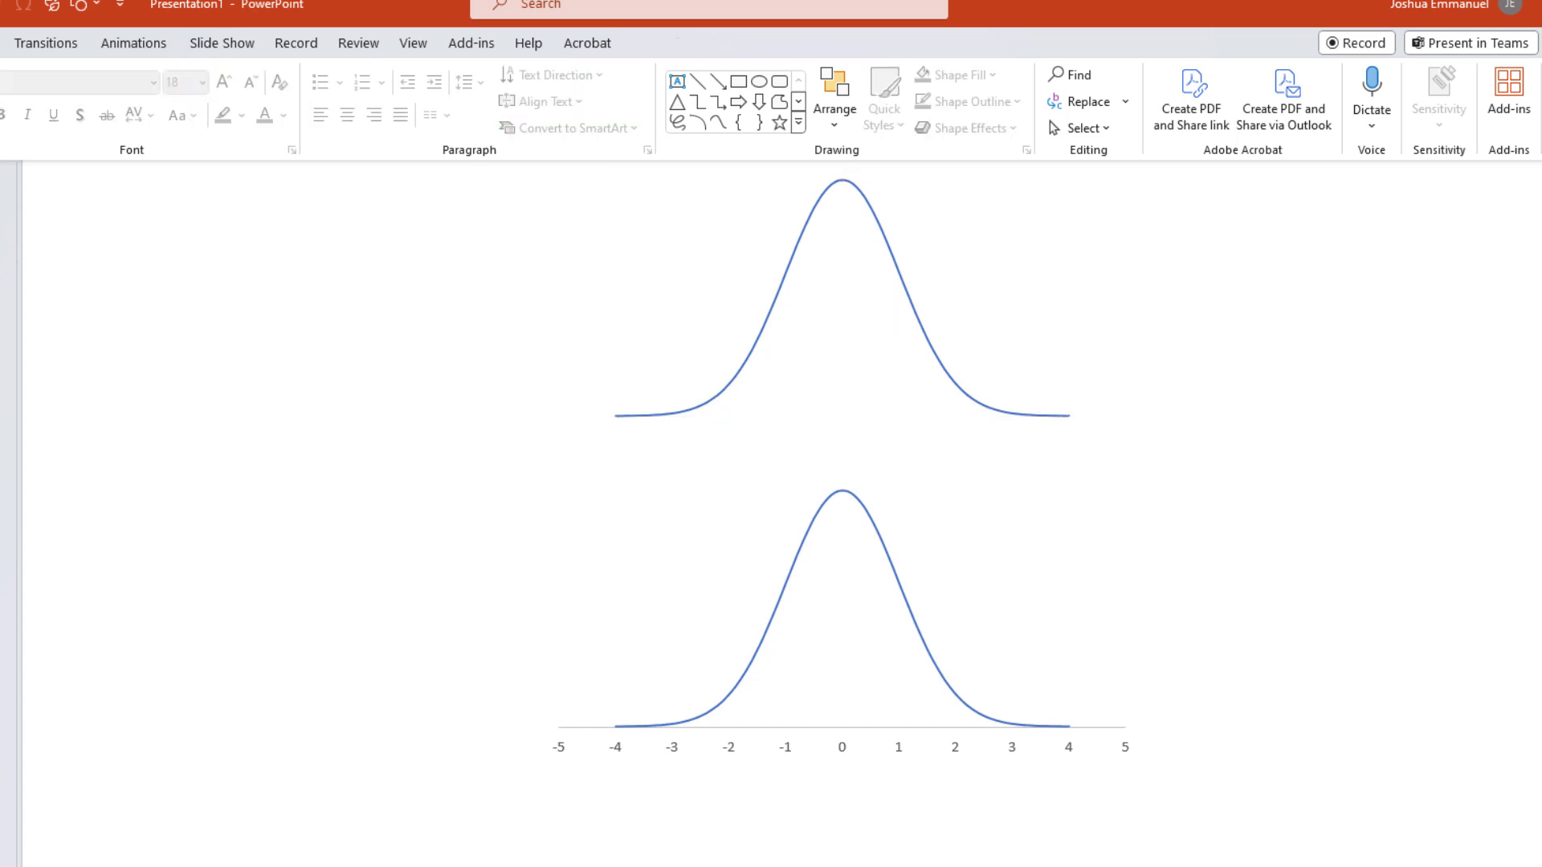
mouse_move(739, 82)
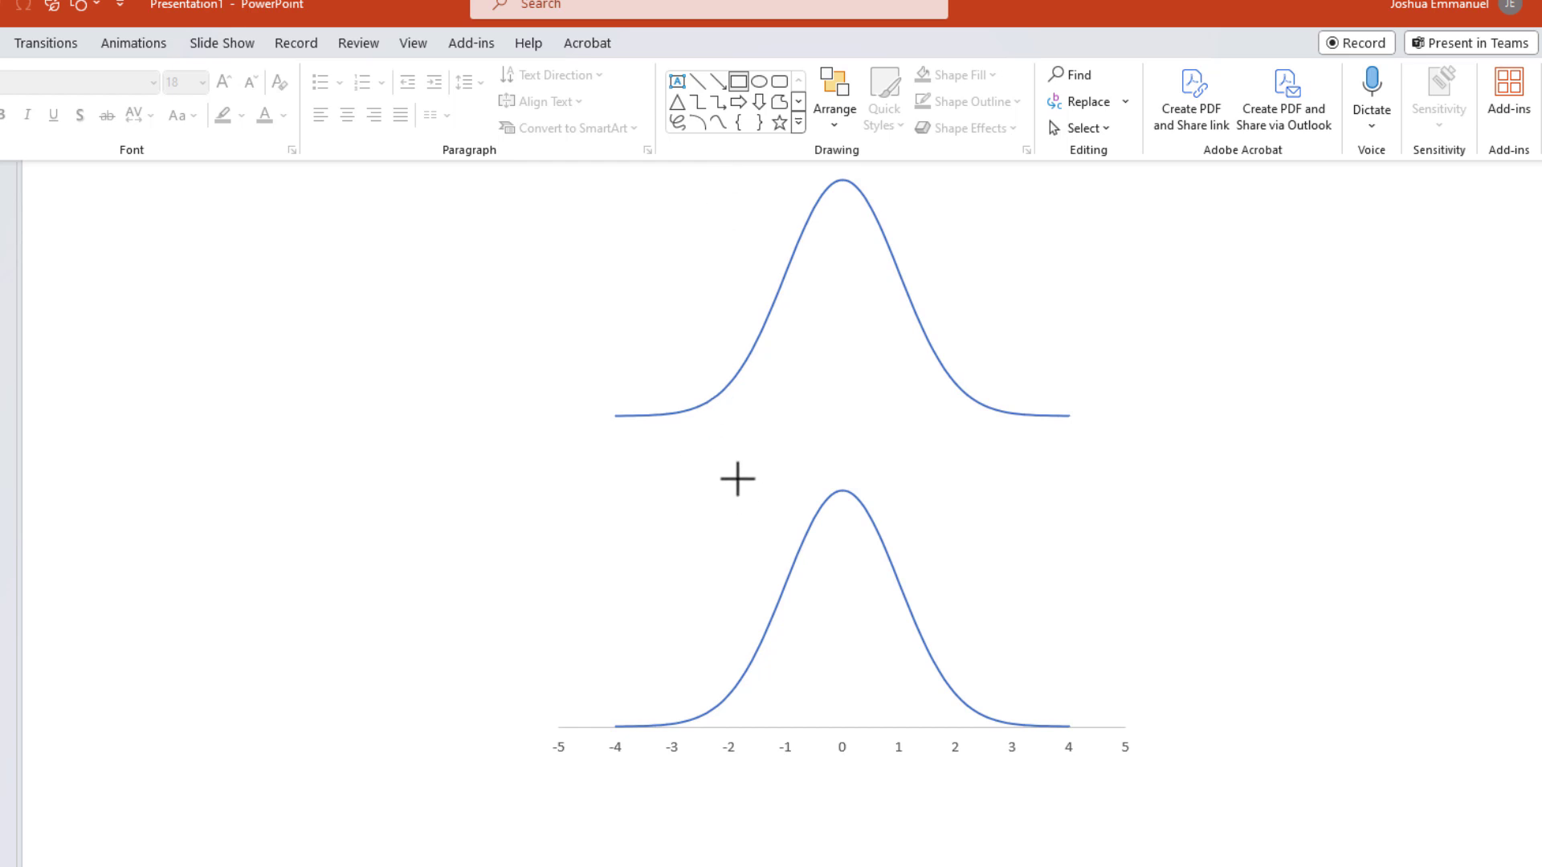
mouse_move(731, 469)
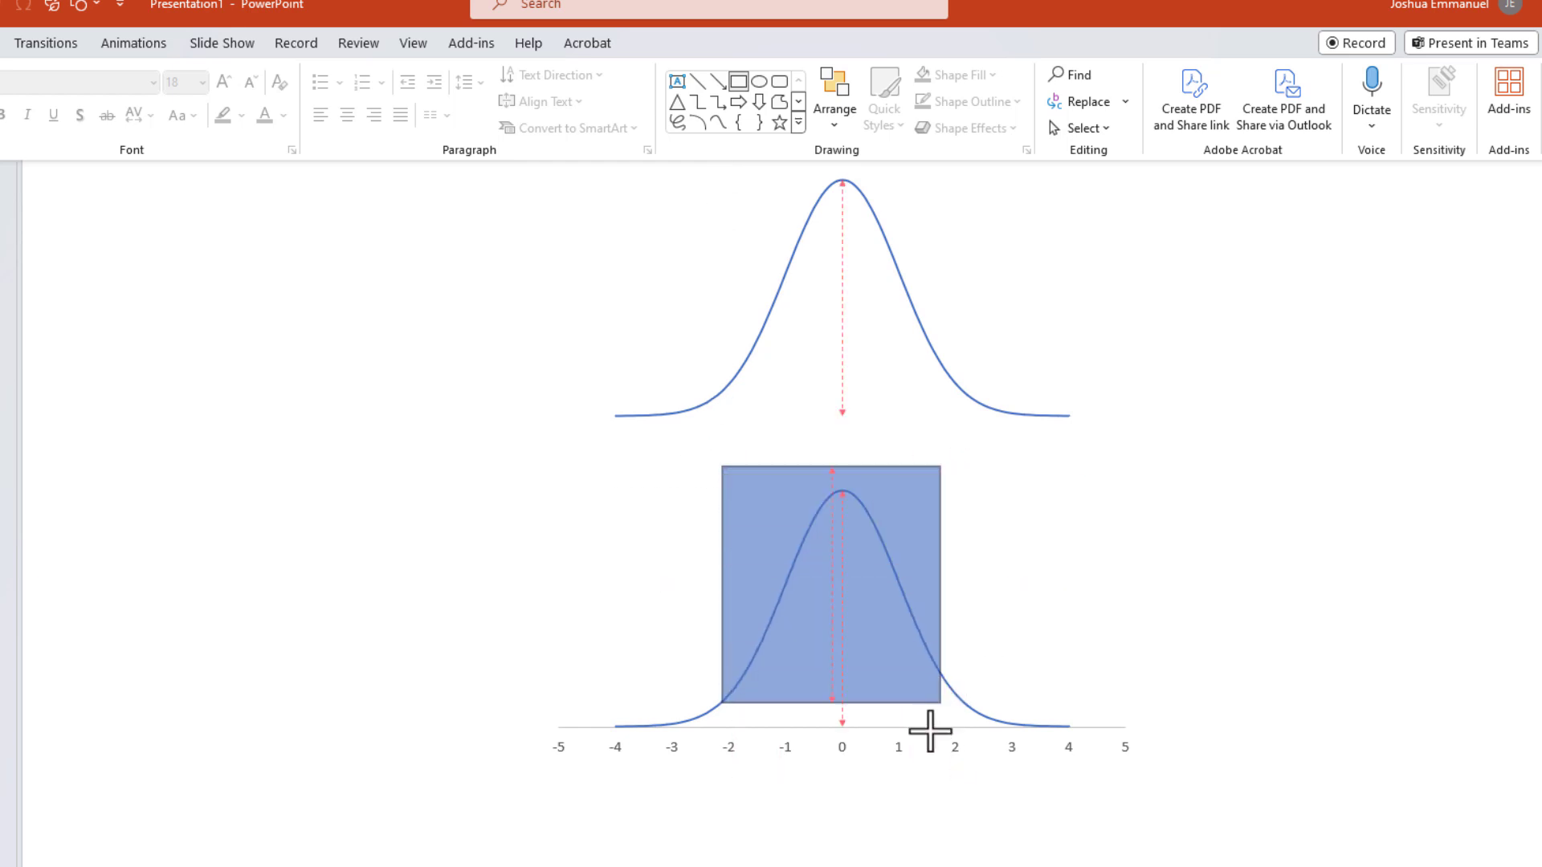
click(829, 580)
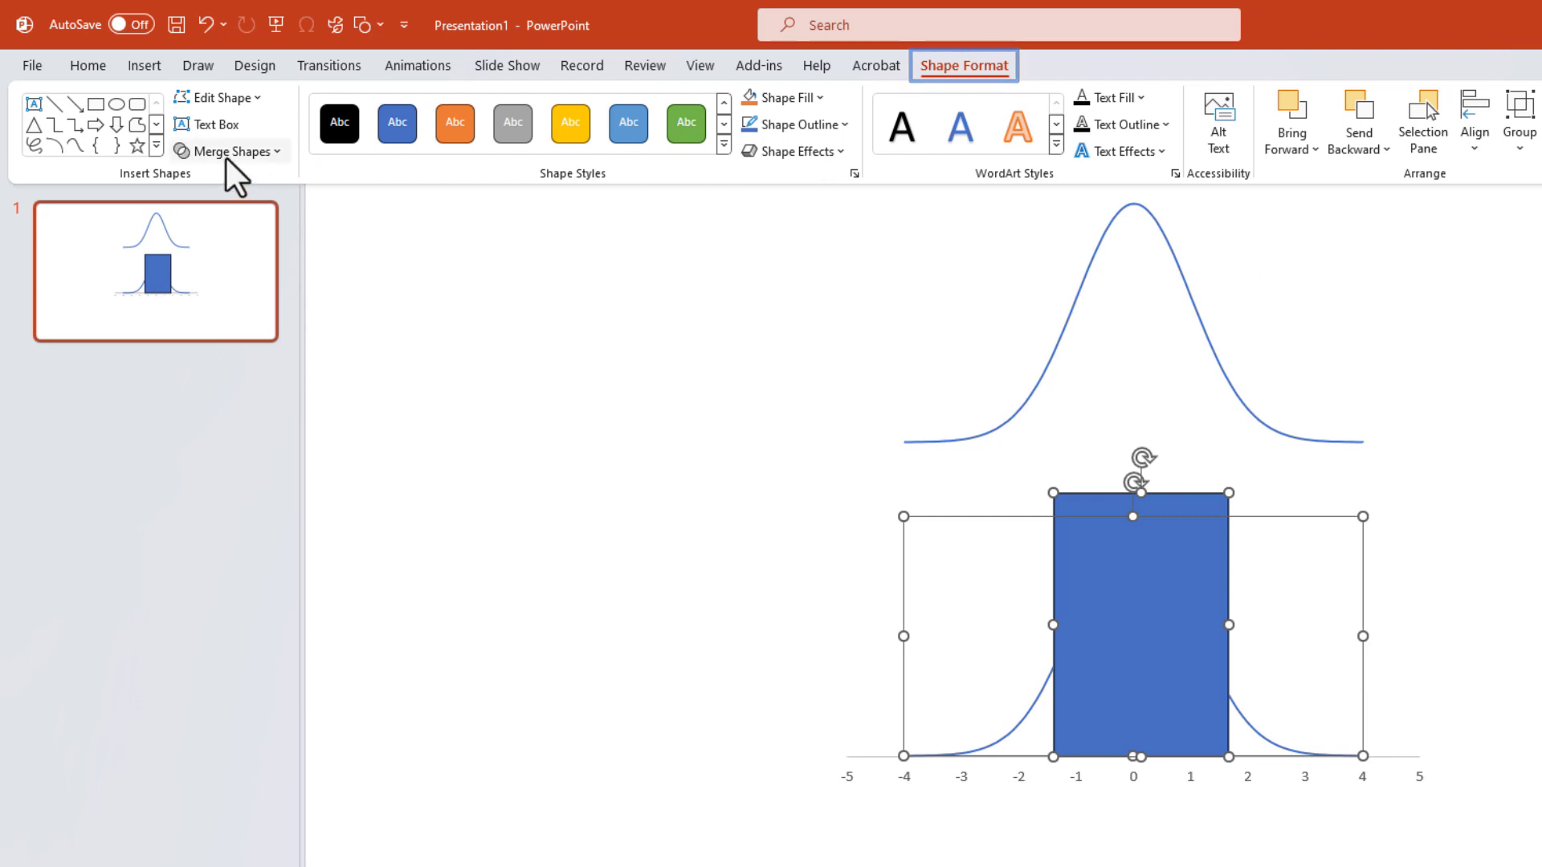
Step: Fragment the rectangle and lower curve into separate filled pieces with Merge Shapes
click(228, 151)
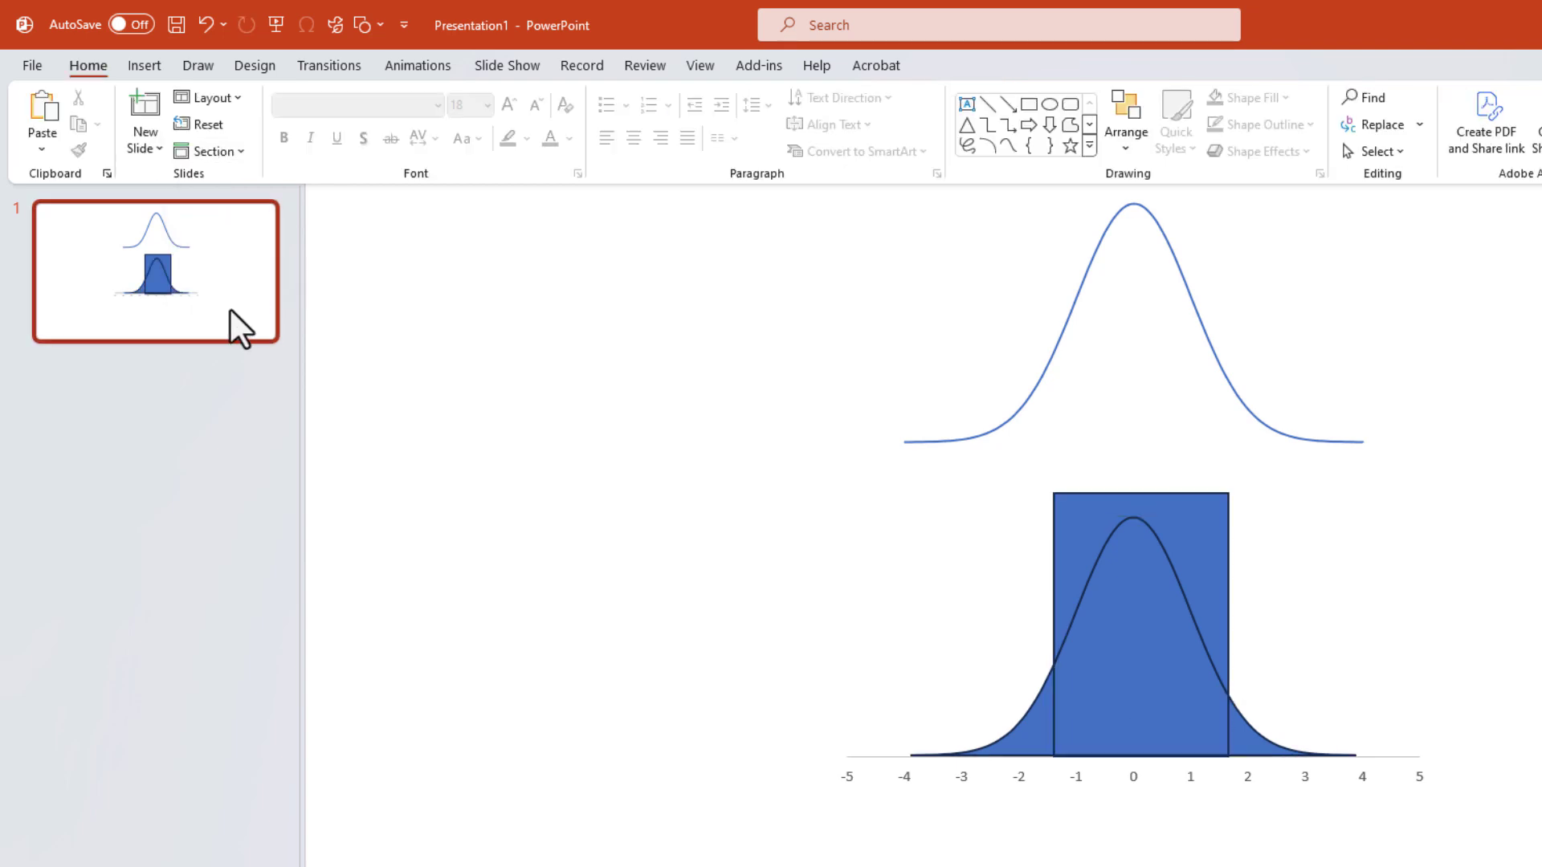
Step: Duplicate the slide, keep only the two tail fragments on slide 1 and set them to No Outline
right_click(236, 329)
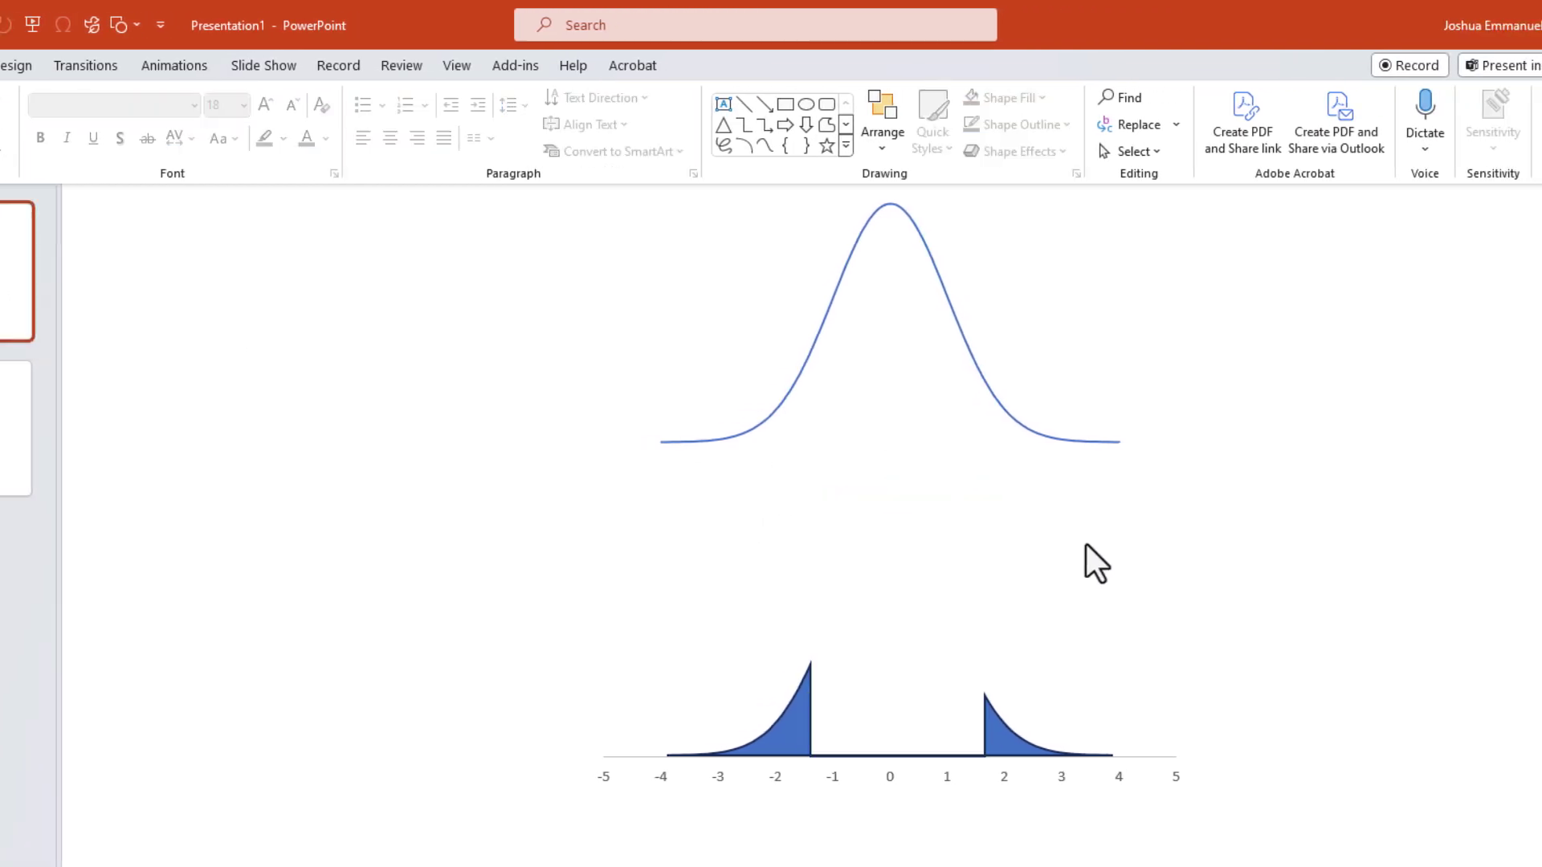
mouse_move(890, 762)
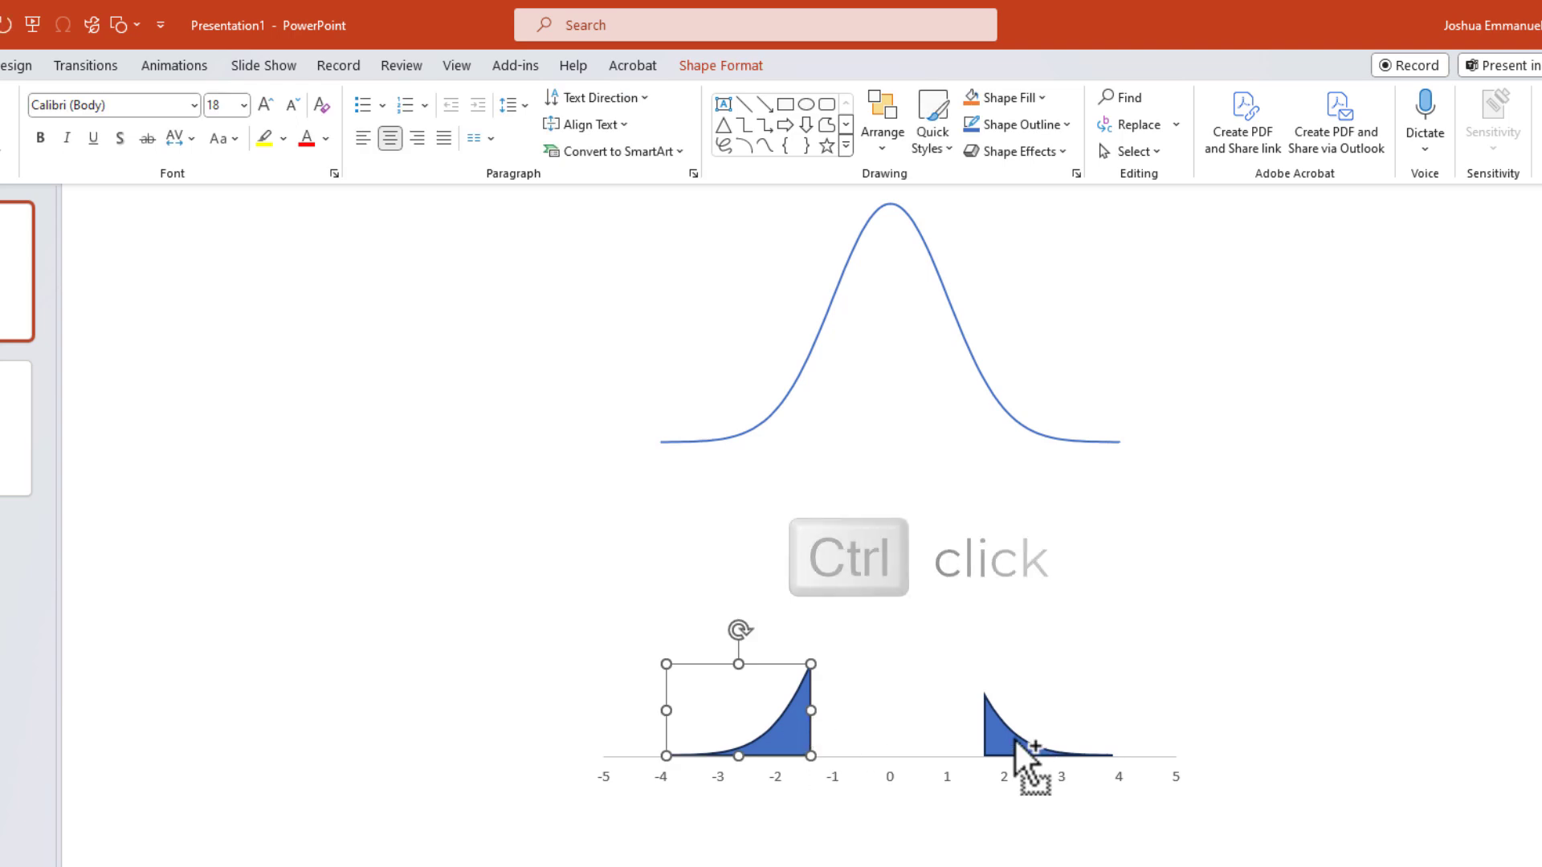
click(1023, 726)
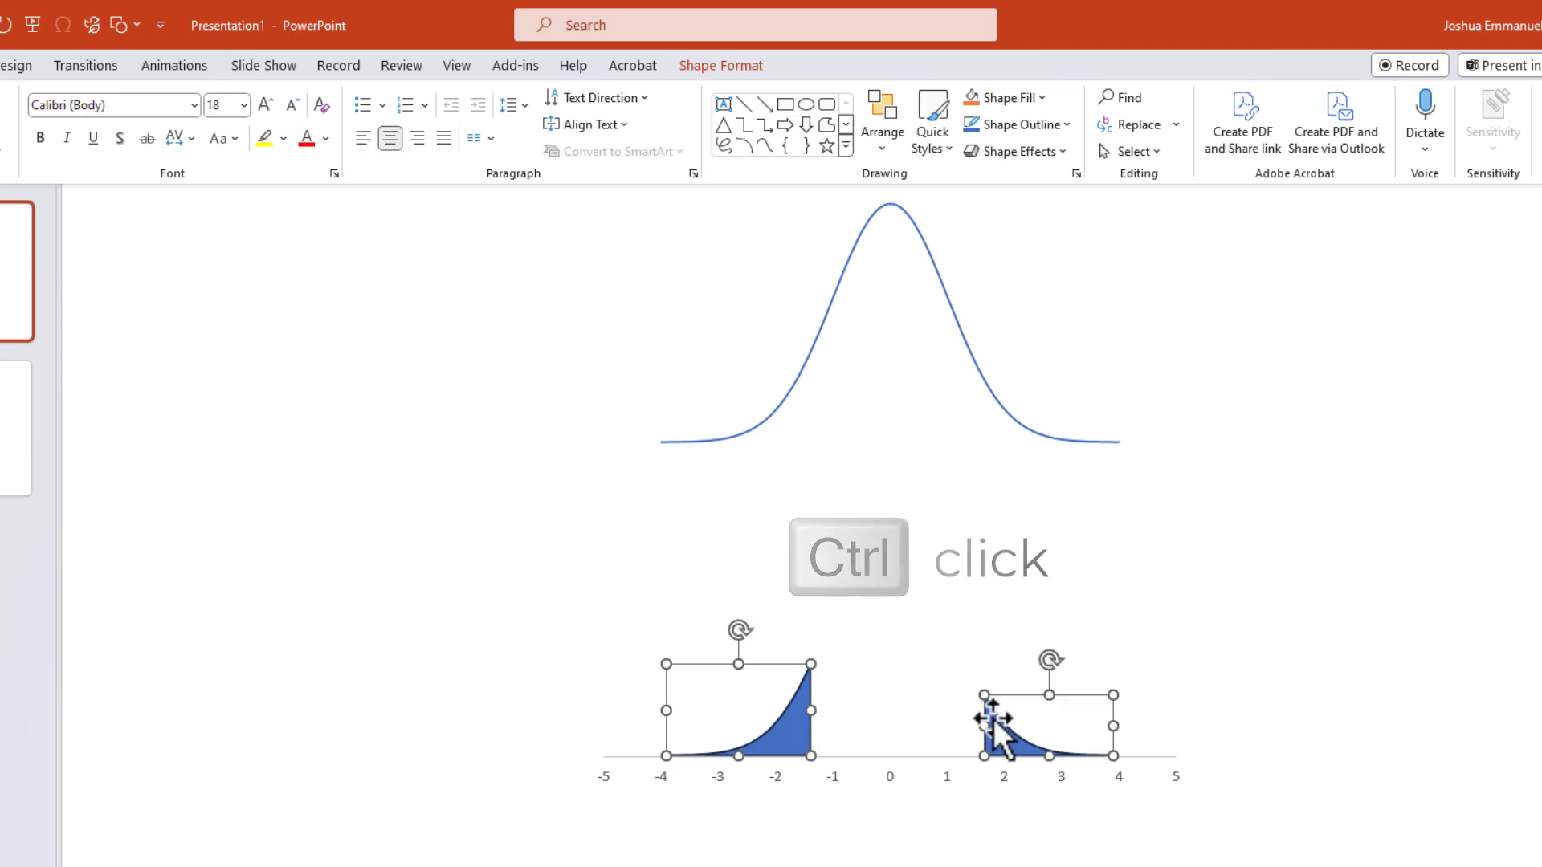
right_click(1002, 726)
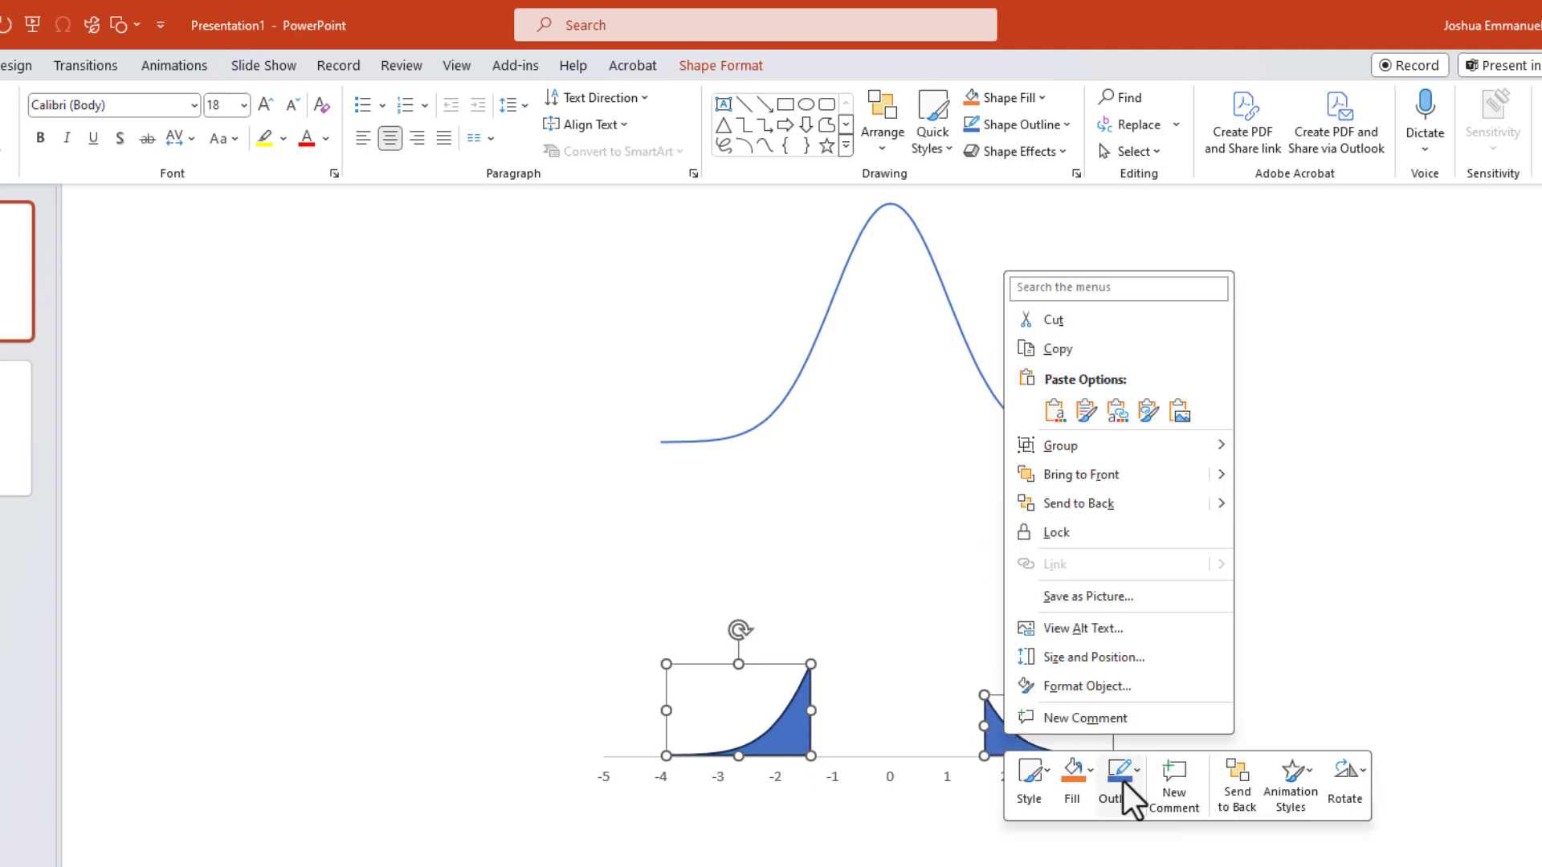
click(1118, 784)
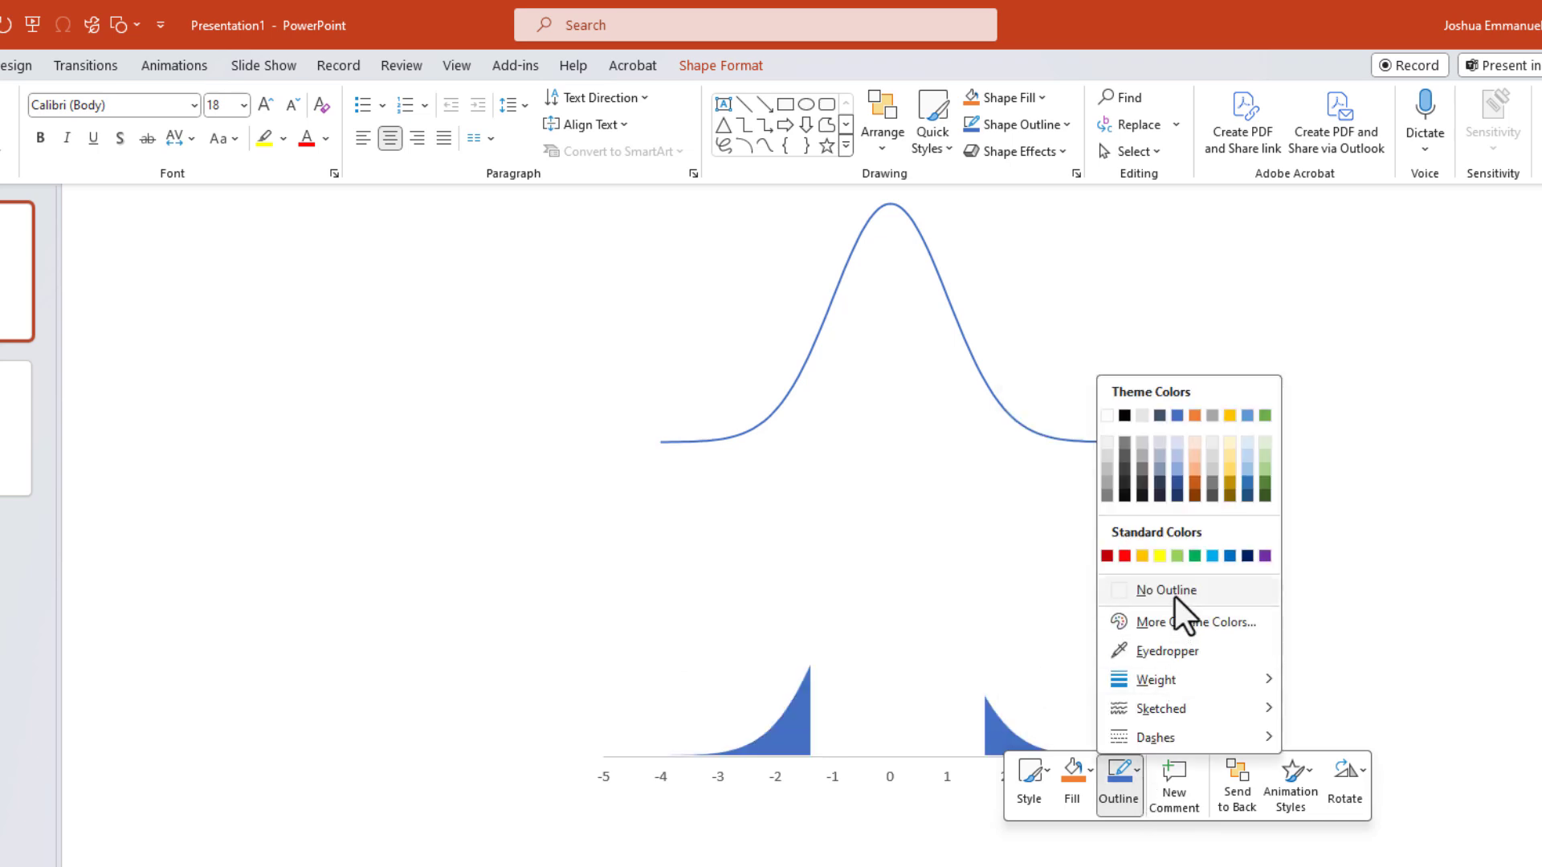
click(1166, 589)
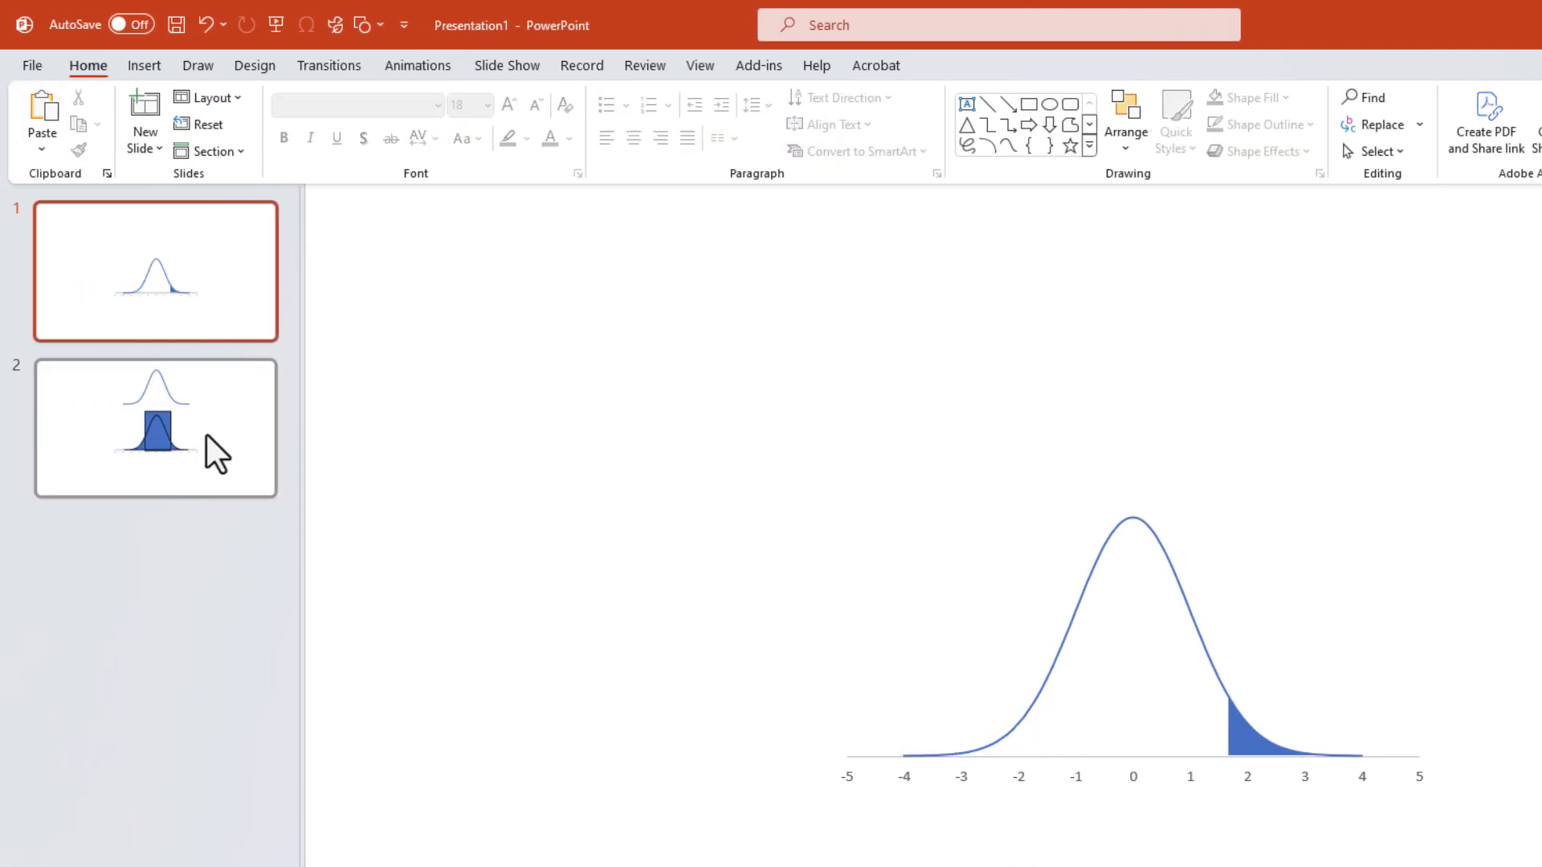
Step: On slide 2 delete the tail pieces and set the middle region to No Outline
click(154, 428)
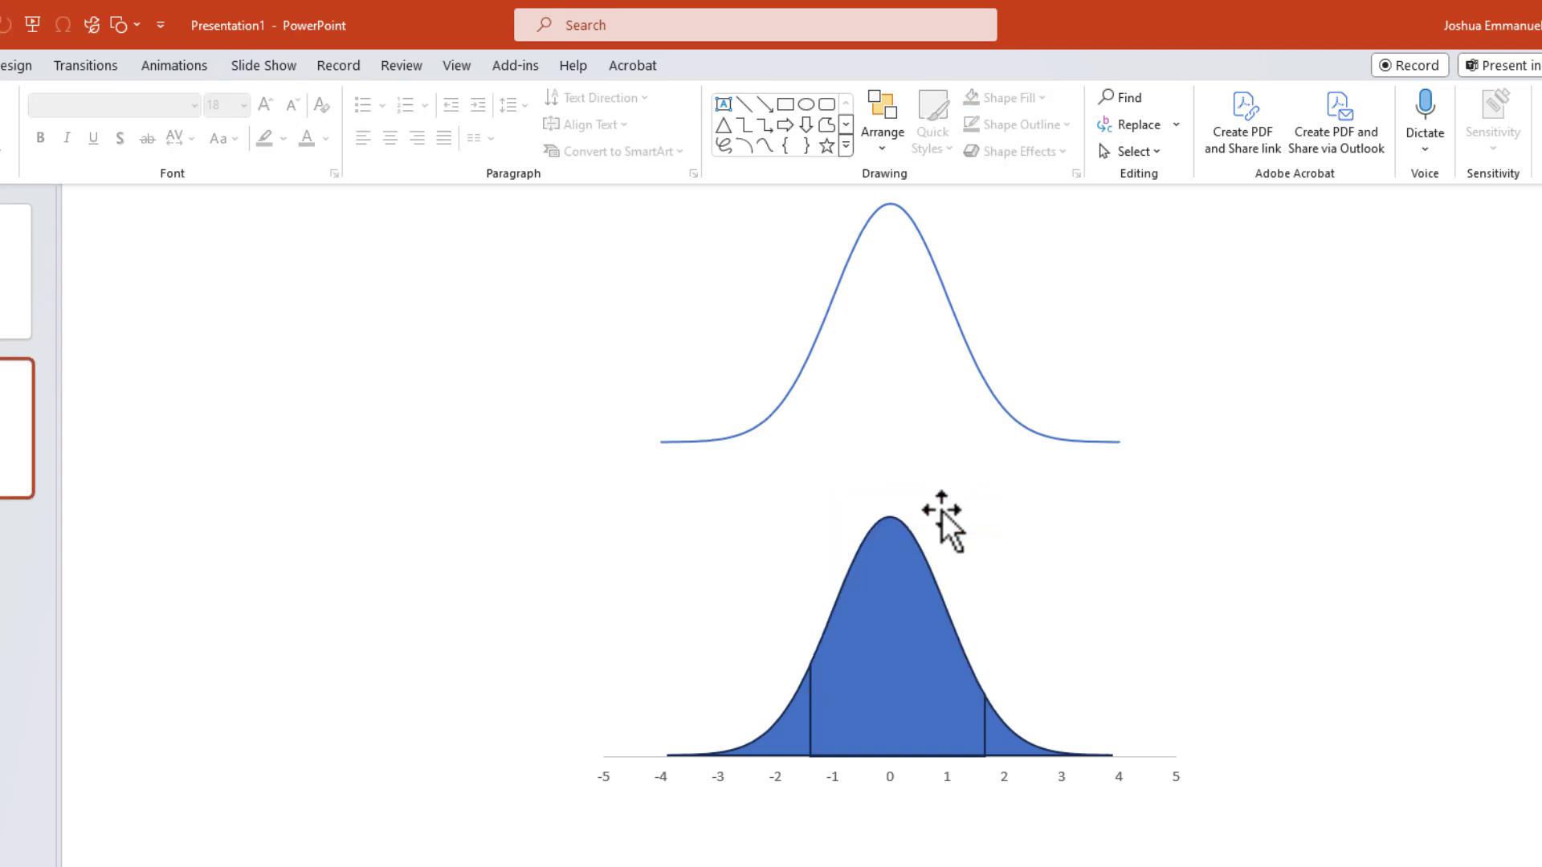
click(983, 724)
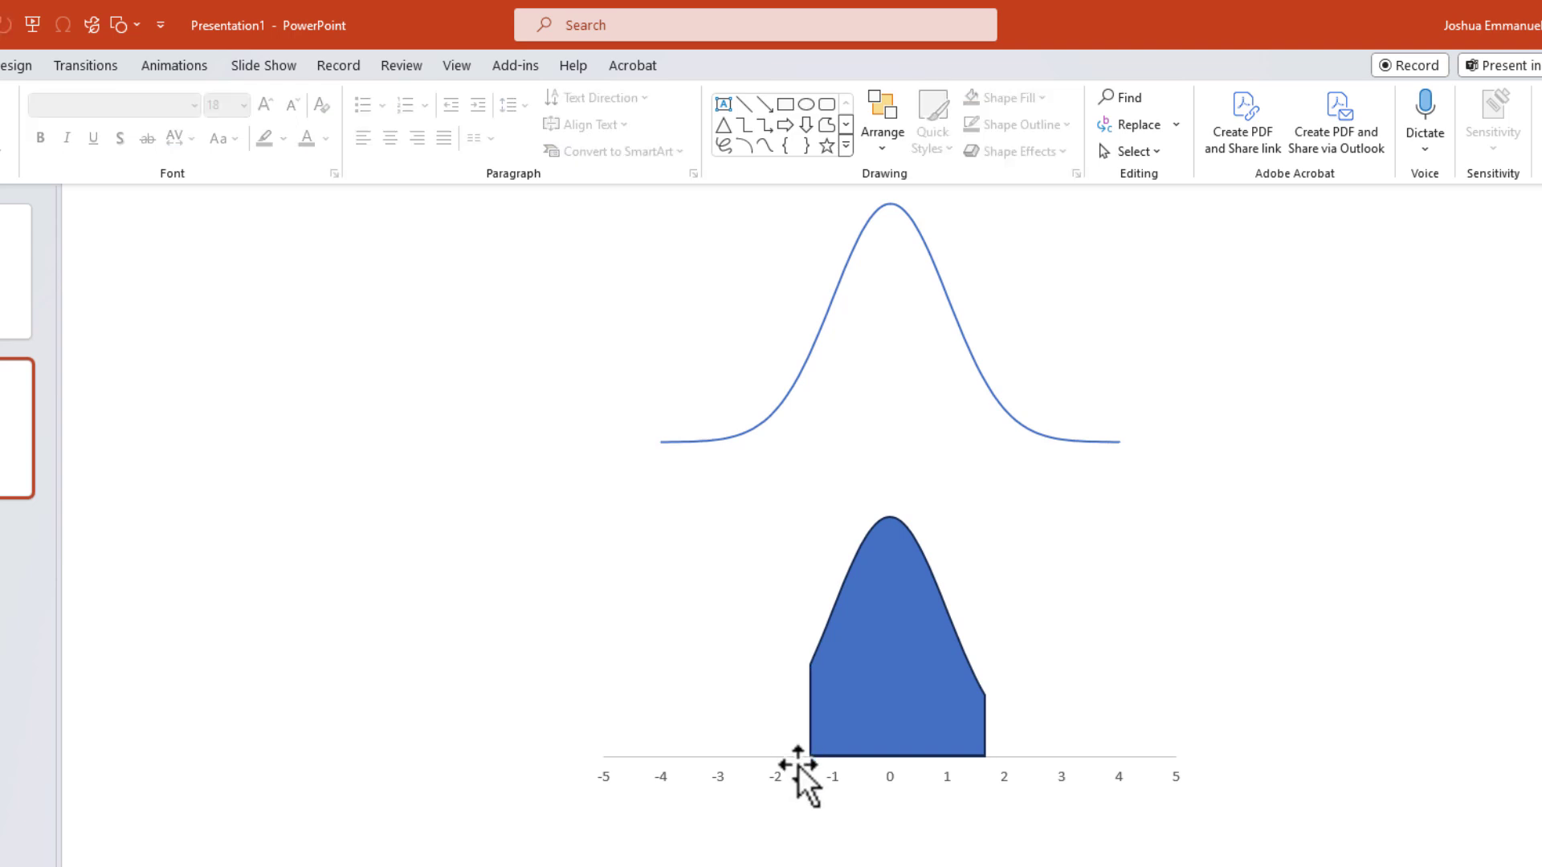
click(890, 630)
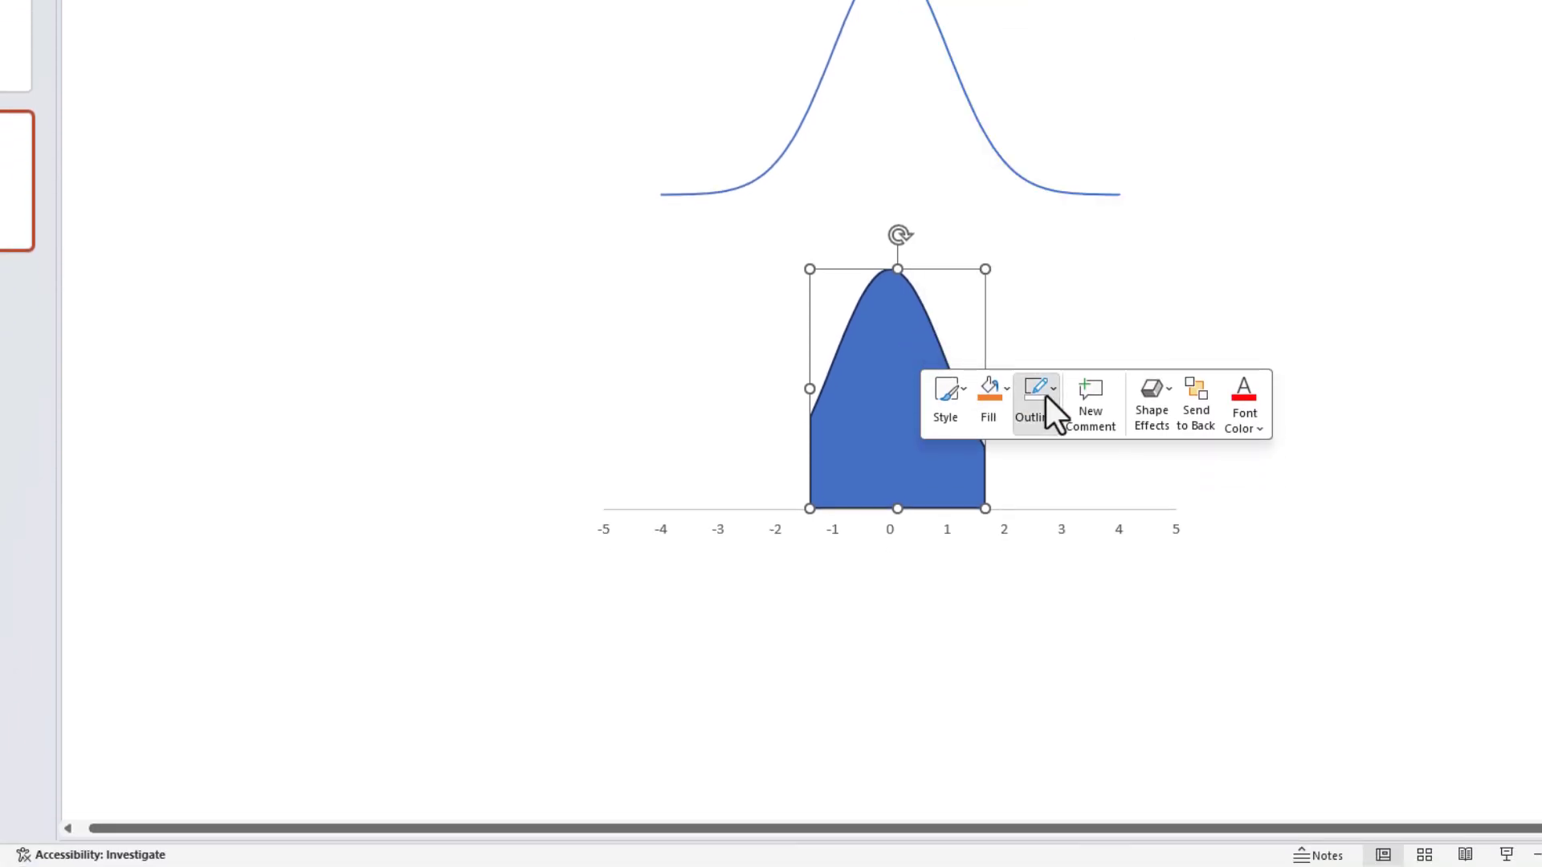
click(1034, 398)
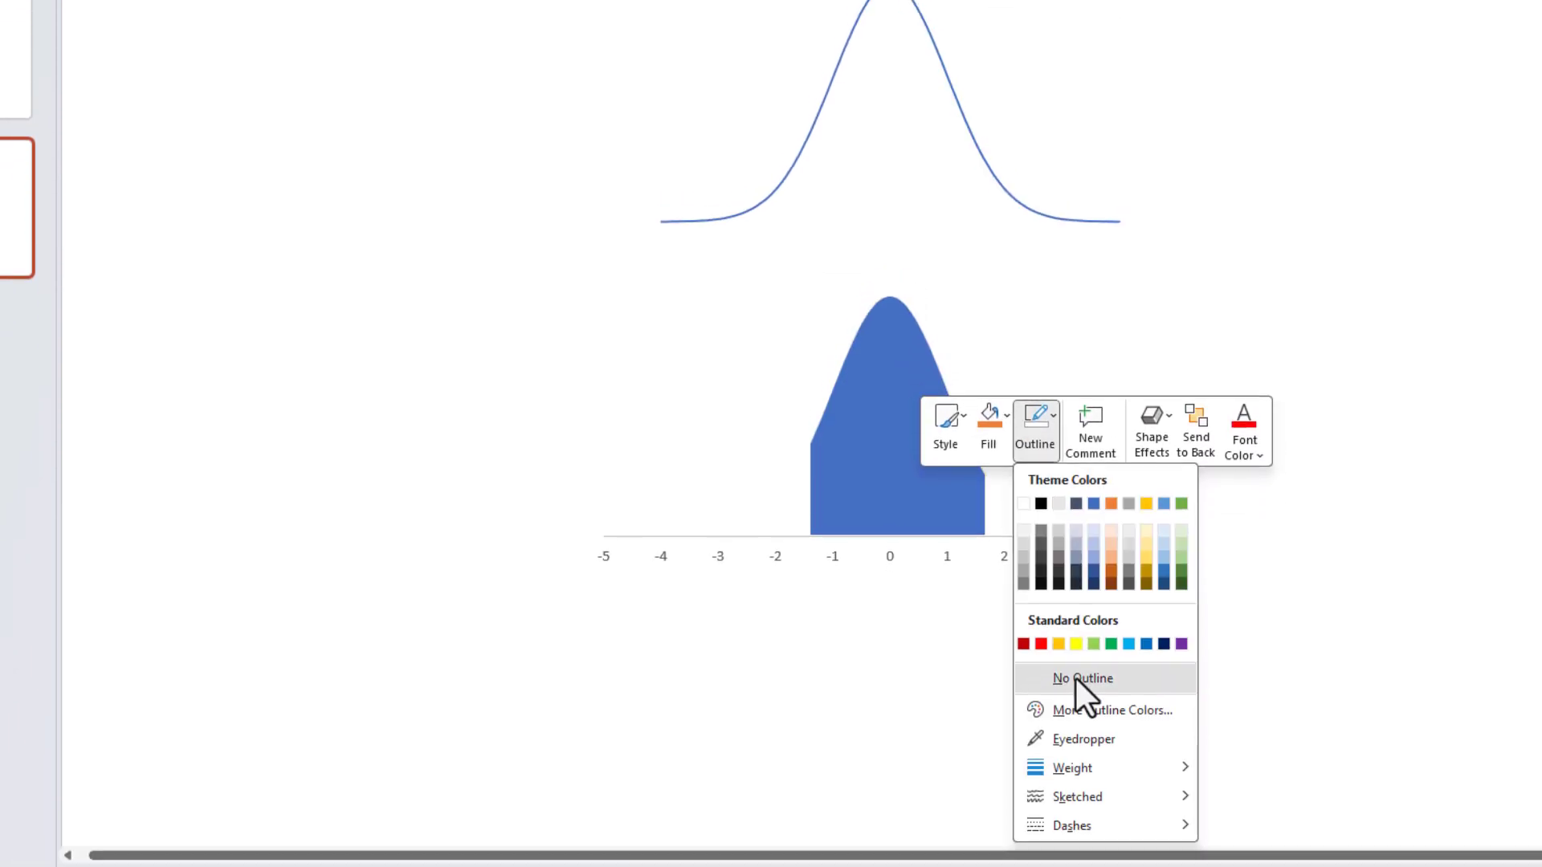
click(1081, 678)
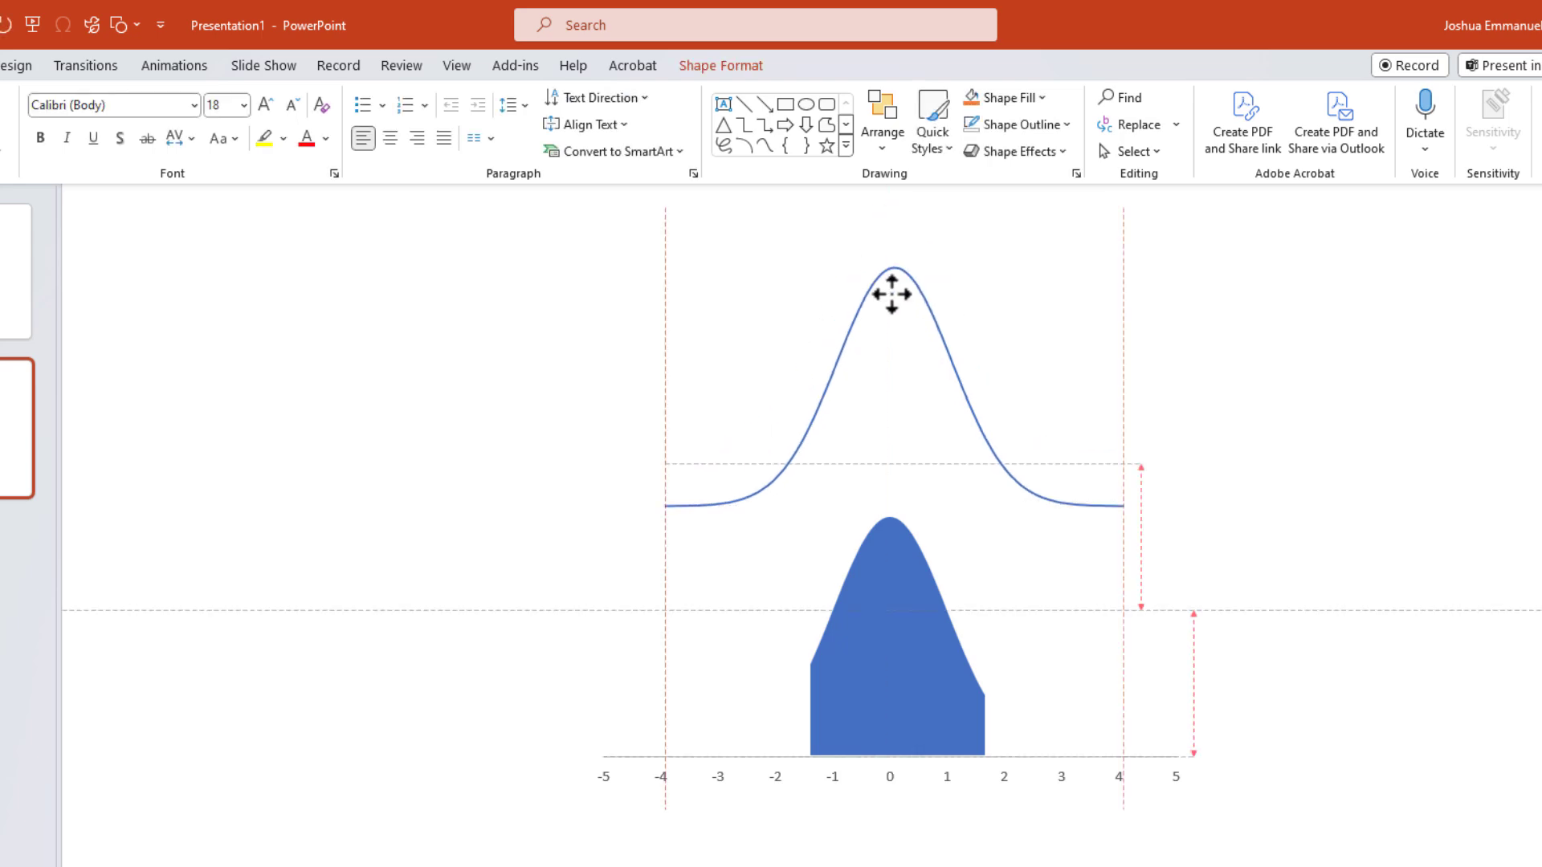